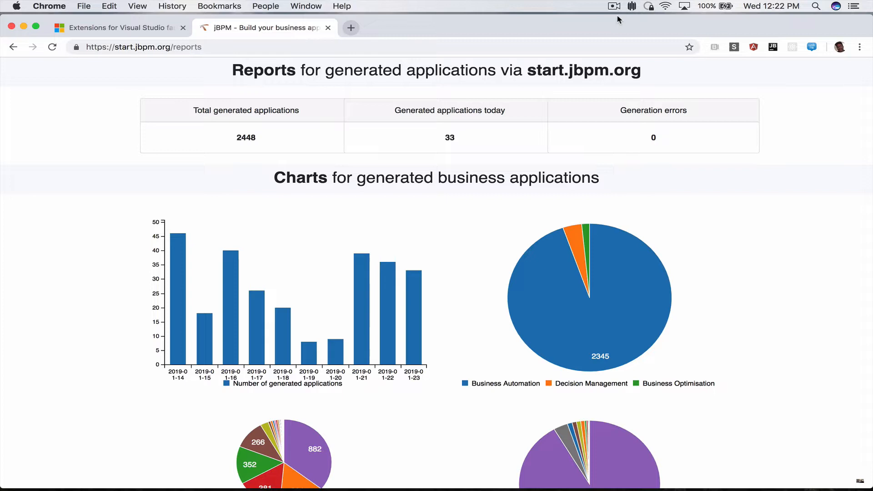
pyautogui.moveTo(546, 4)
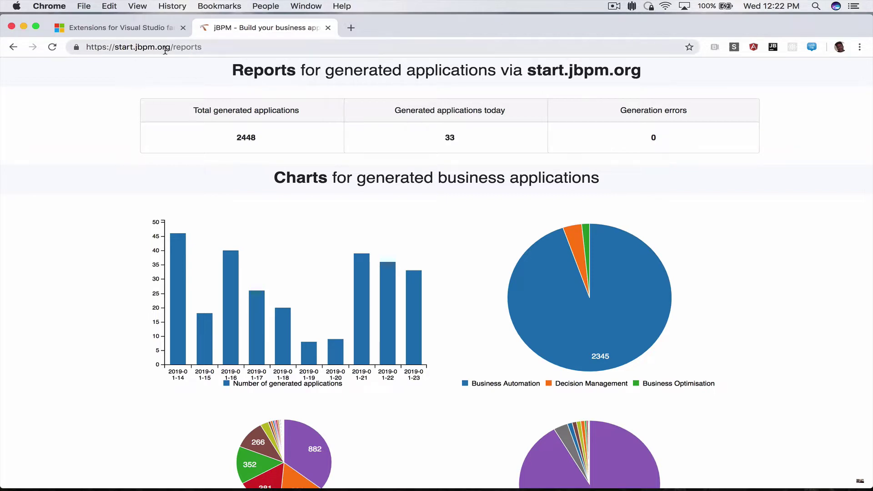
# Review the generator page, highlighting the 2448 total generated applications count.
pyautogui.scroll(-3)
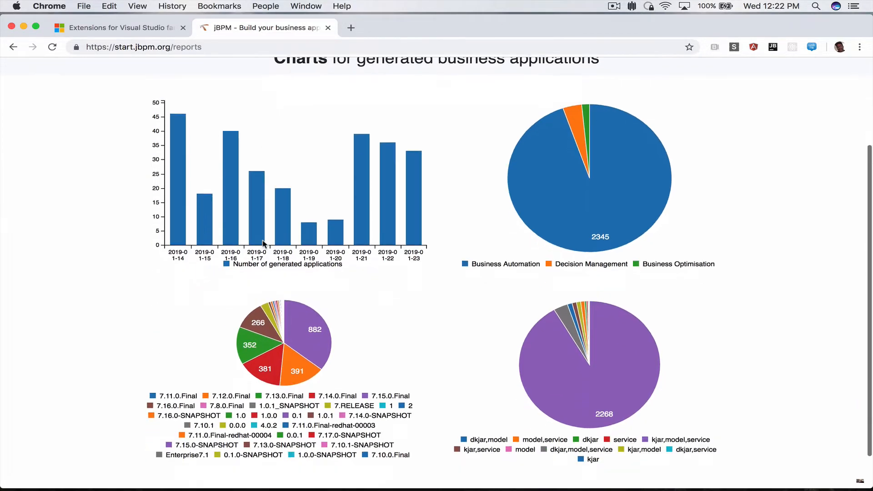
pyautogui.scroll(3)
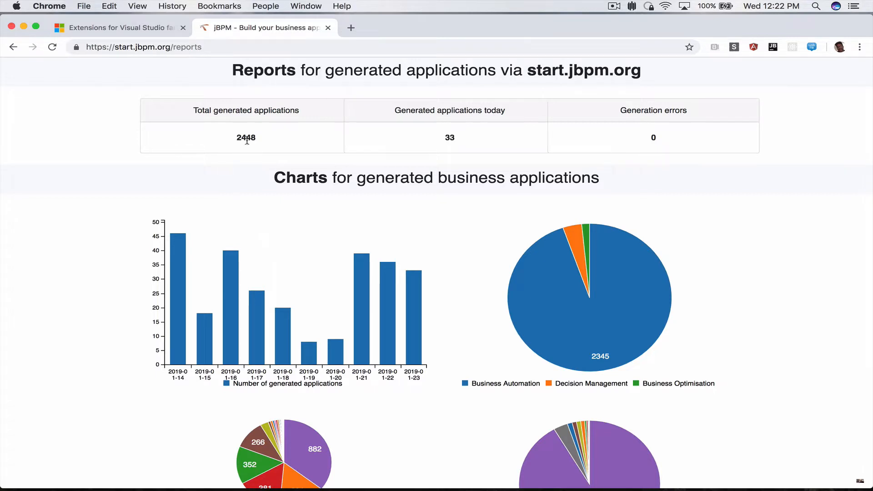
pyautogui.doubleClick(245, 138)
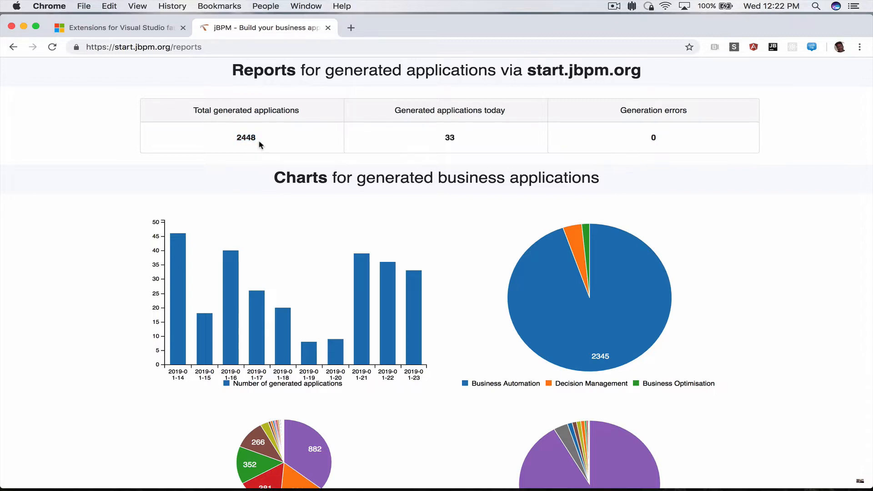
pyautogui.scroll(-3)
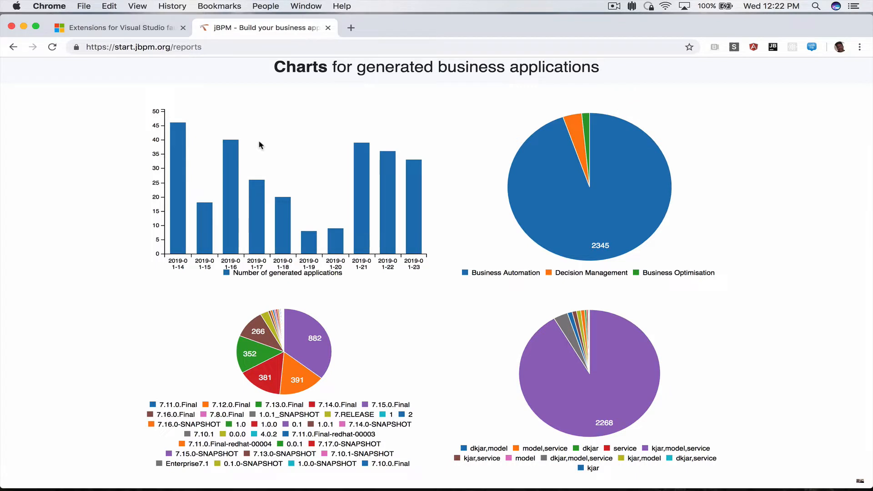
pyautogui.scroll(3)
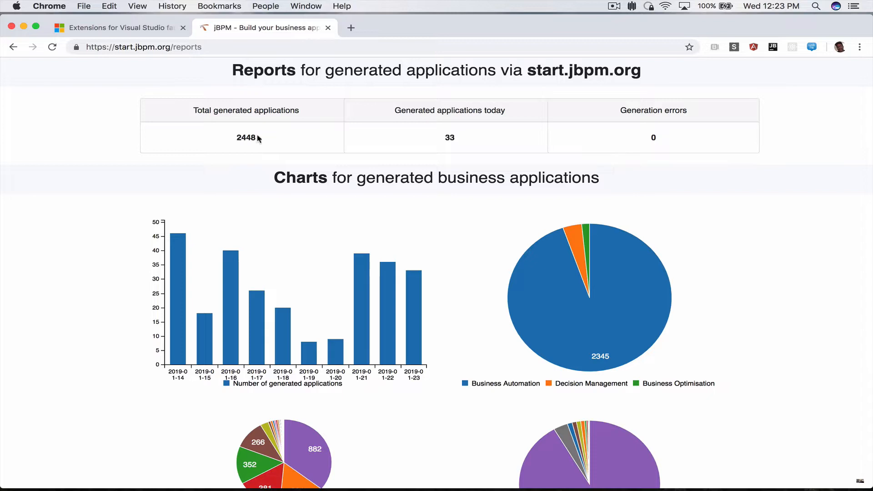
pyautogui.moveTo(147, 40)
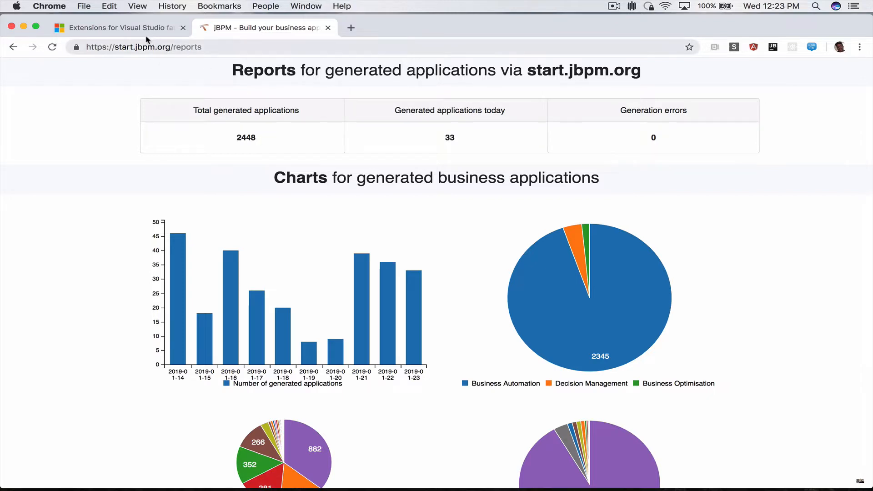
# Switch to Visual Studio Marketplace and scroll toward the jBPM Business Application extension.
pyautogui.click(116, 27)
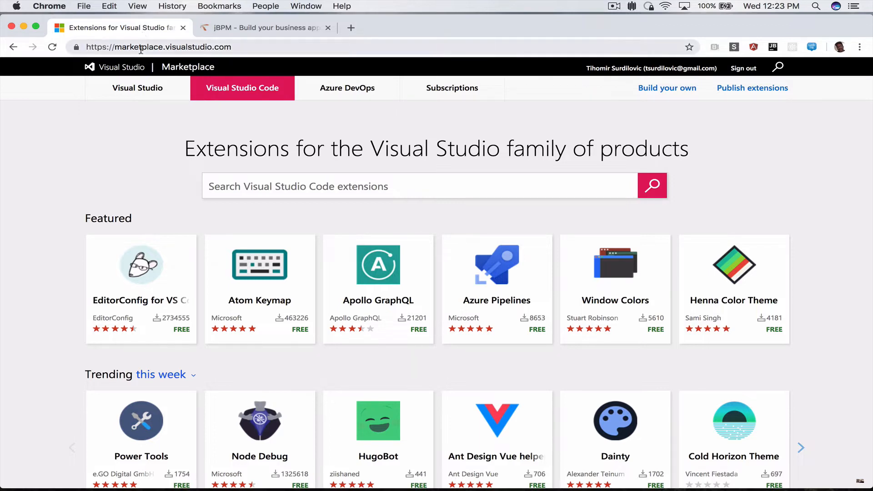
pyautogui.scroll(-3)
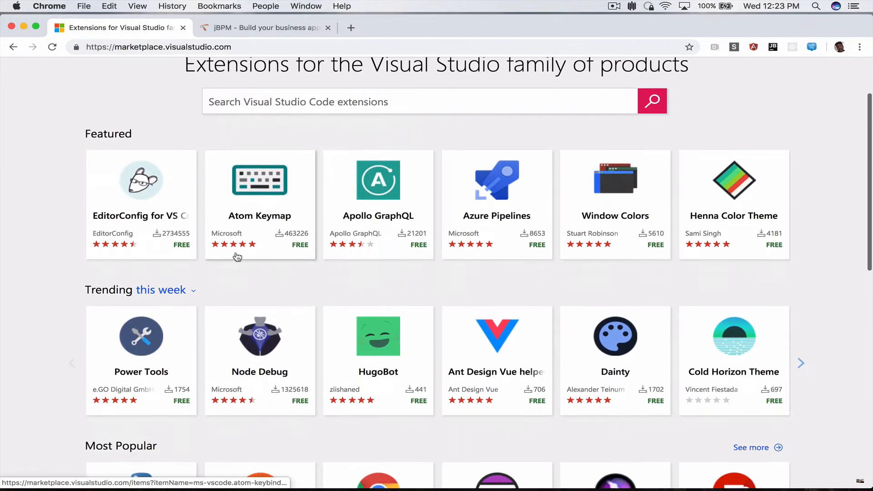
pyautogui.scroll(3)
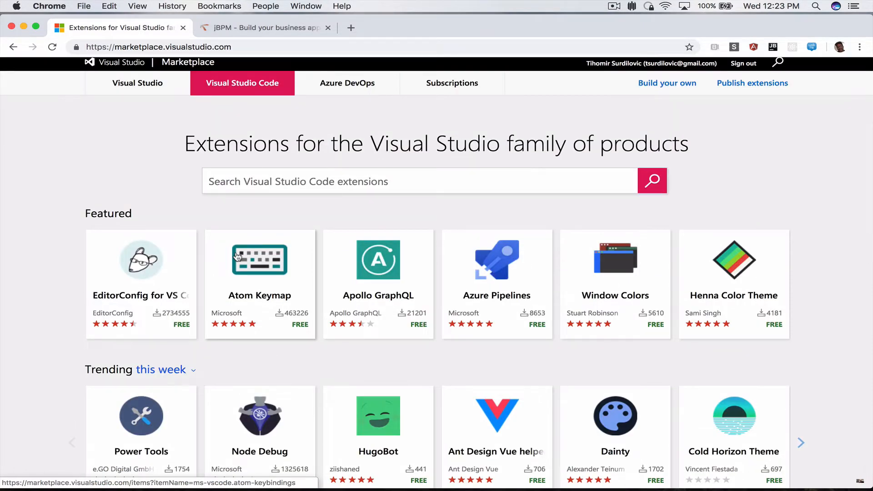
pyautogui.moveTo(258, 259)
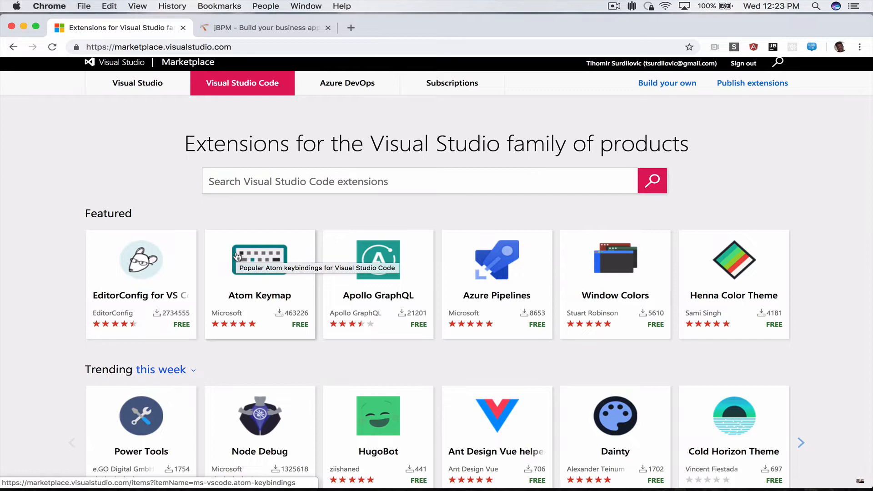
pyautogui.scroll(-3)
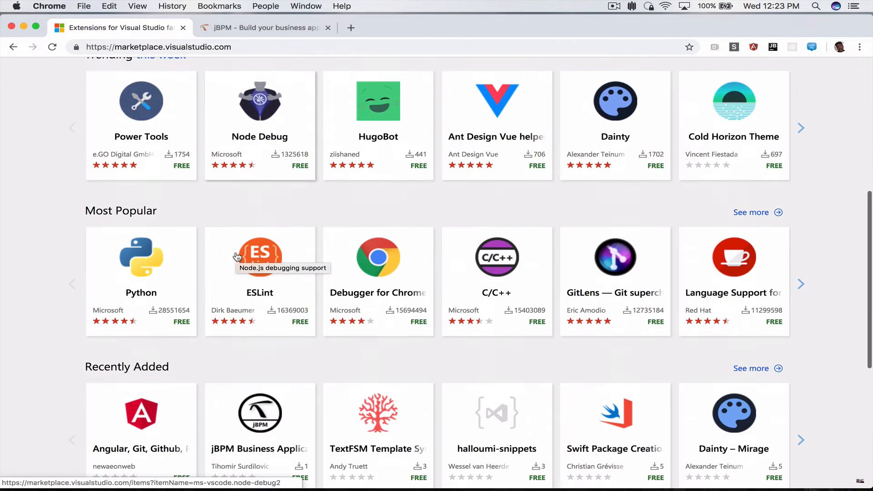
pyautogui.scroll(-3)
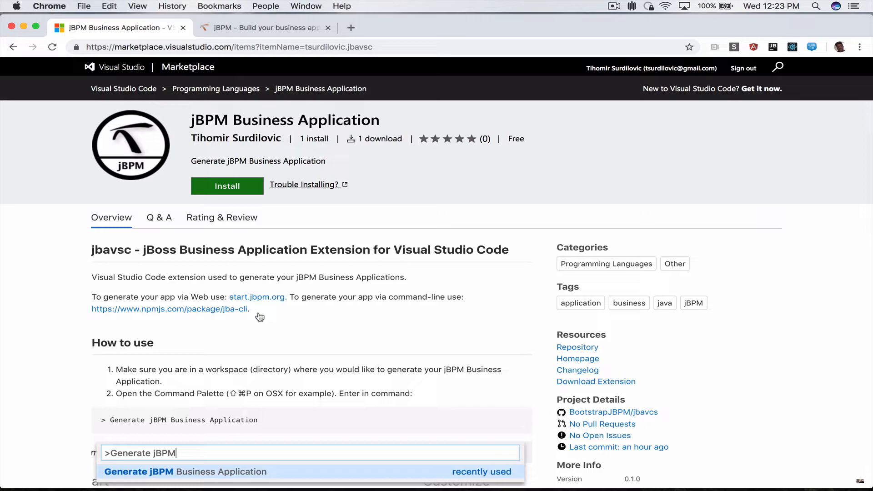
pyautogui.moveTo(283, 47)
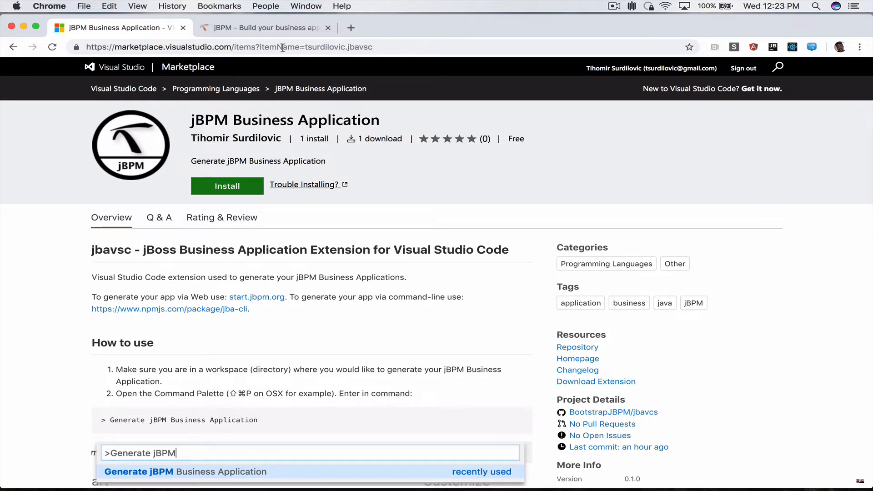
pyautogui.click(262, 27)
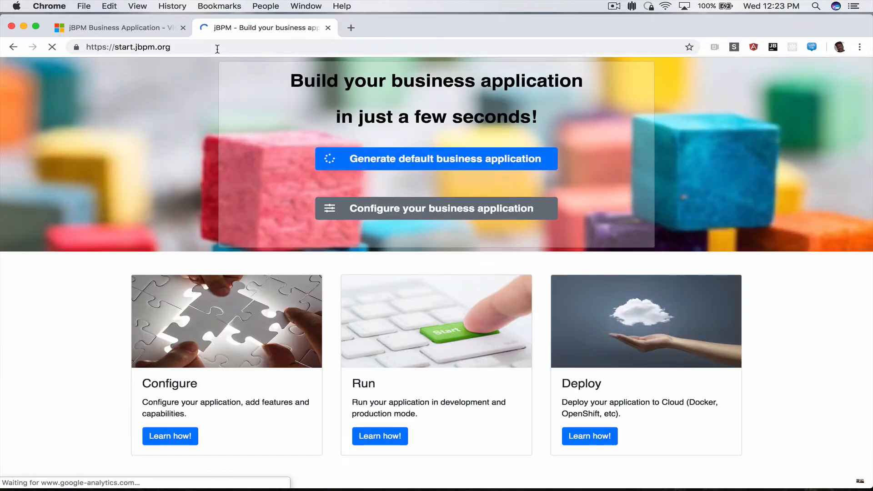
pyautogui.click(116, 27)
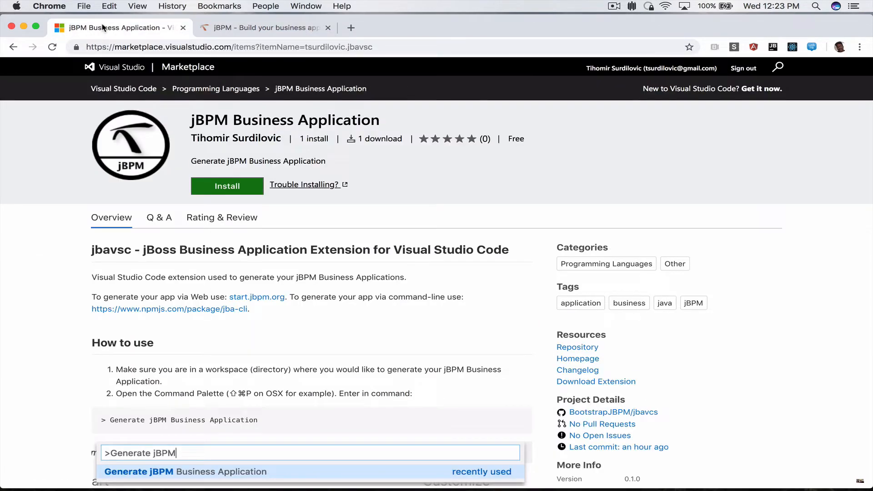
pyautogui.moveTo(148, 331)
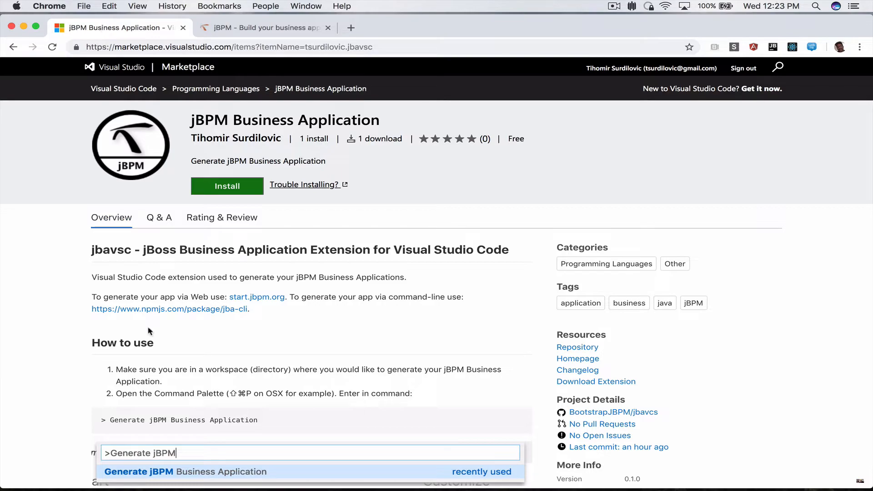
pyautogui.scroll(-3)
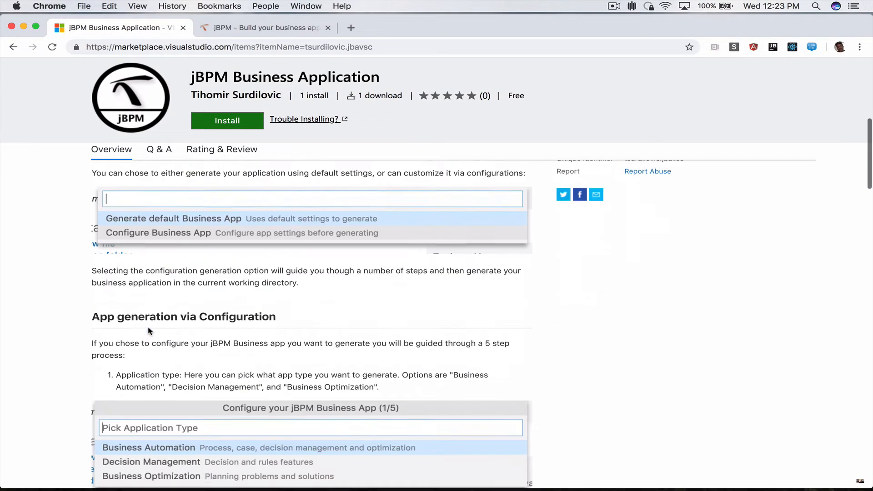
pyautogui.scroll(-3)
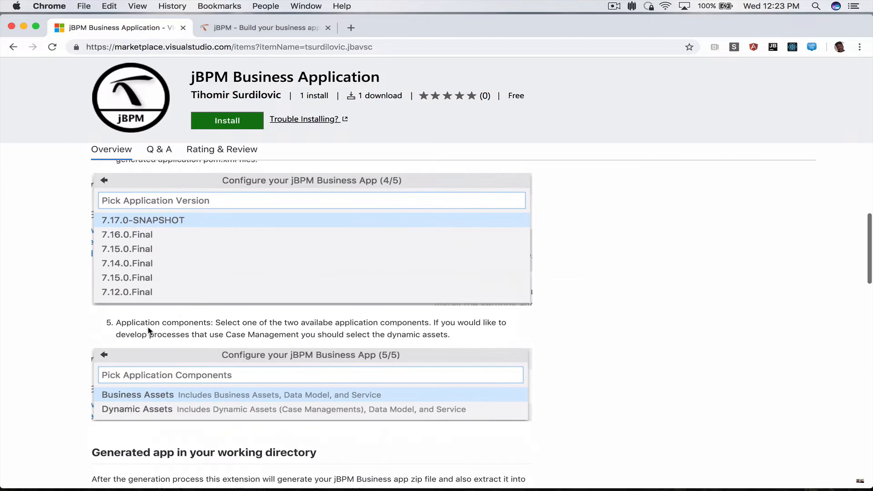
pyautogui.scroll(-3)
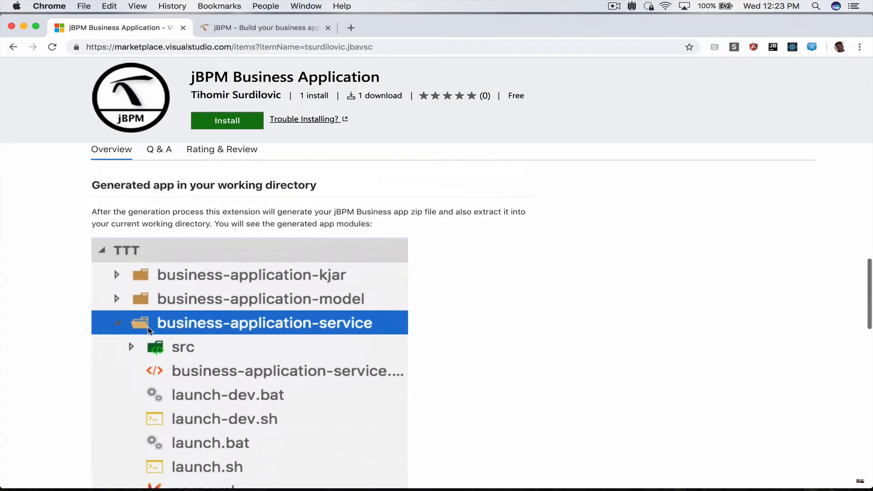
pyautogui.scroll(-3)
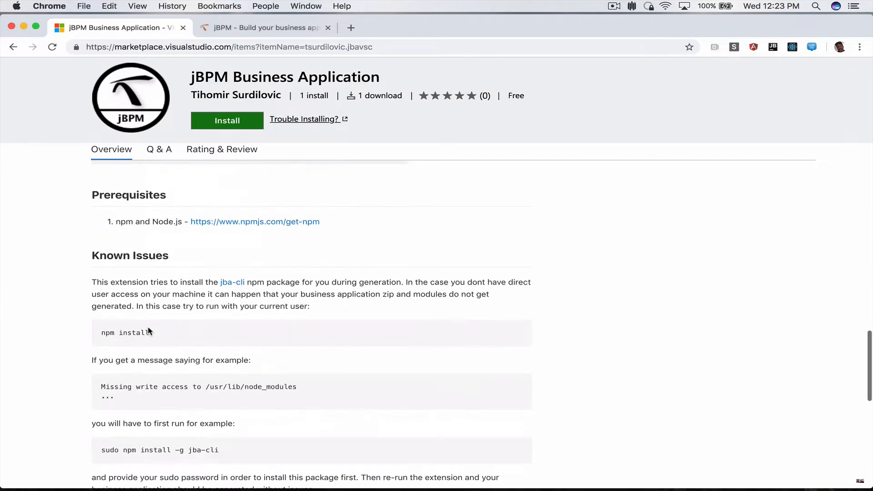
pyautogui.scroll(-3)
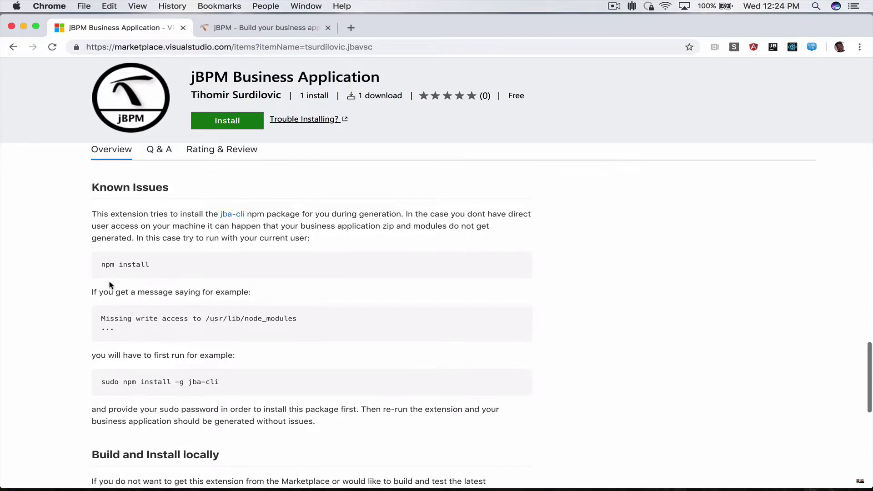
pyautogui.scroll(-3)
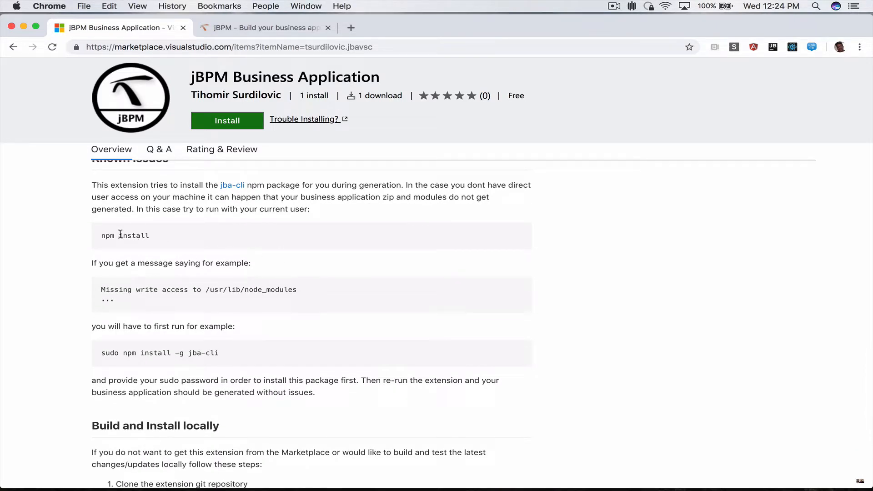
pyautogui.moveTo(159, 241)
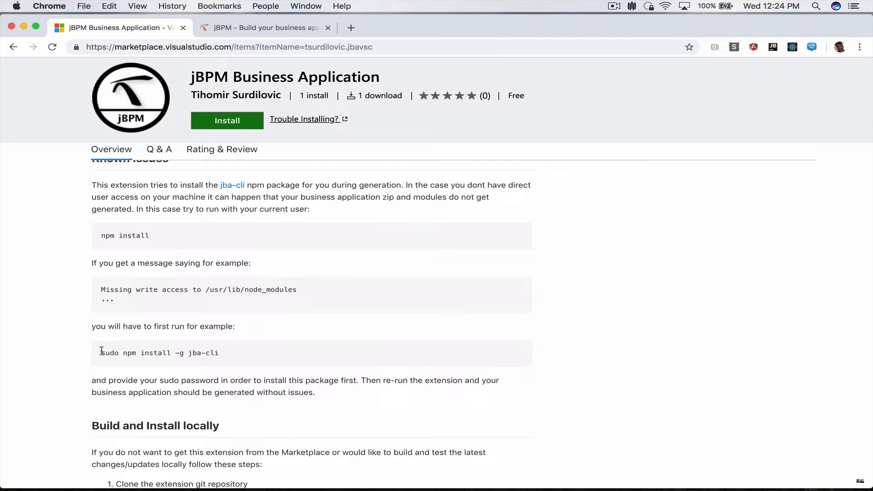
pyautogui.moveTo(225, 356)
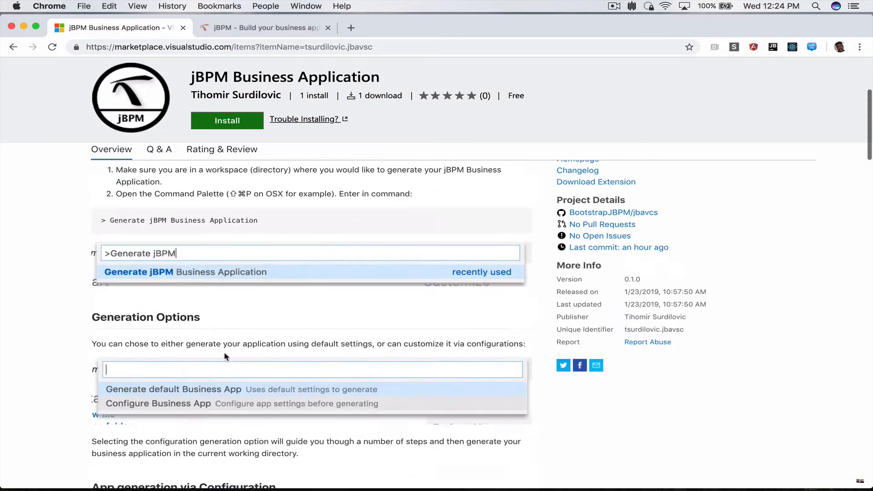
# Open the extension's Repository link, BootstrapJBPM/jbavsc, in a new browser tab.
pyautogui.scroll(3)
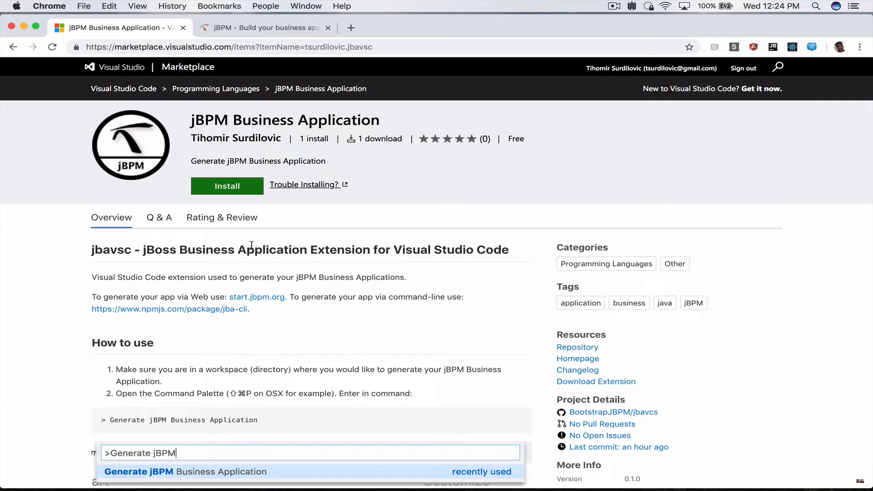
pyautogui.moveTo(221, 218)
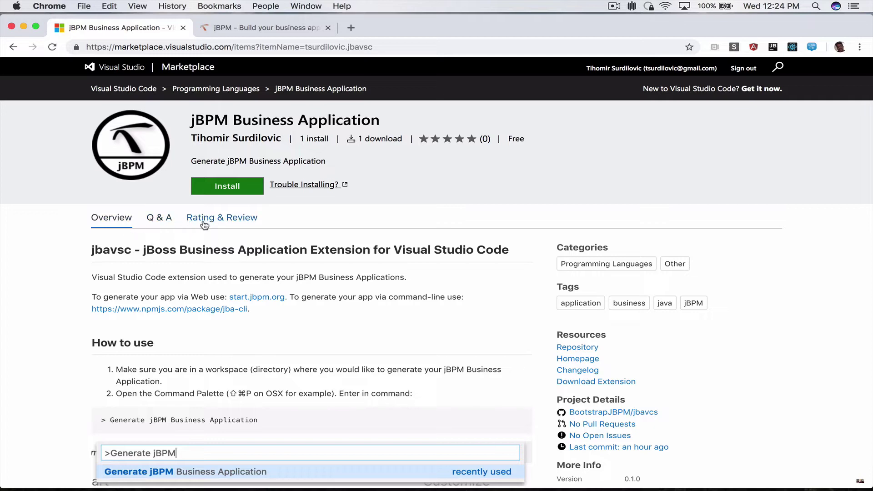
pyautogui.moveTo(577, 347)
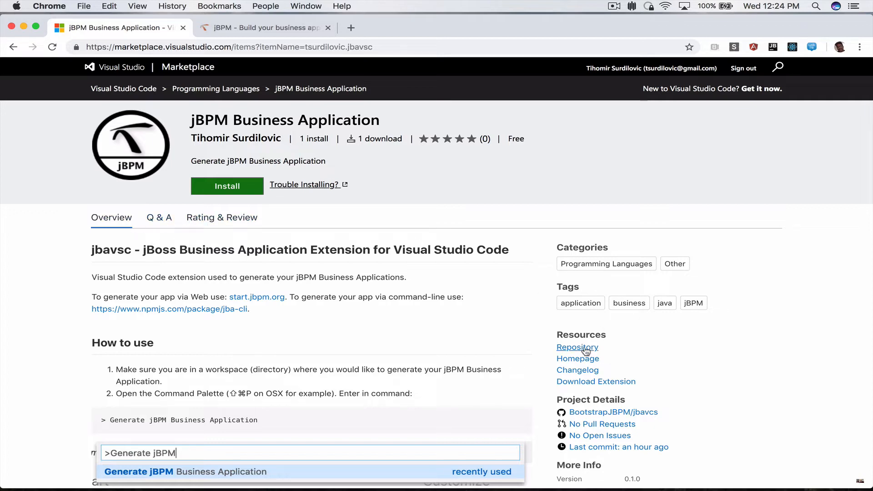
pyautogui.moveTo(587, 337)
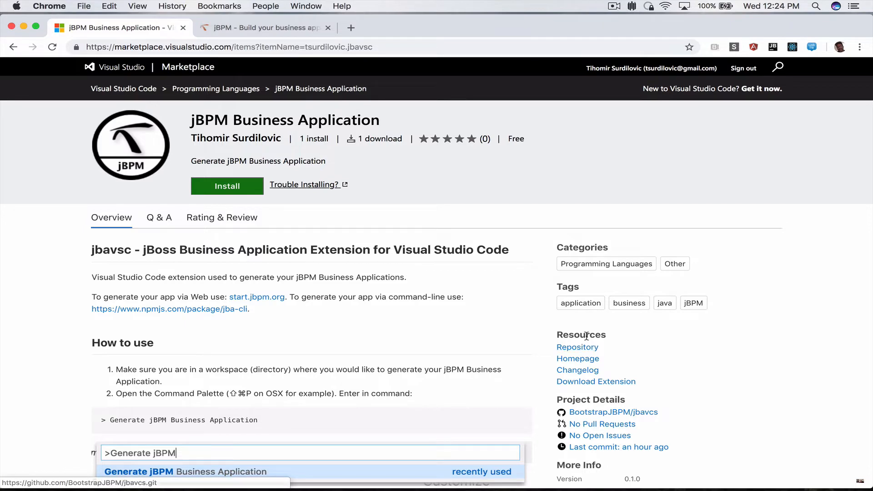
pyautogui.rightClick(577, 347)
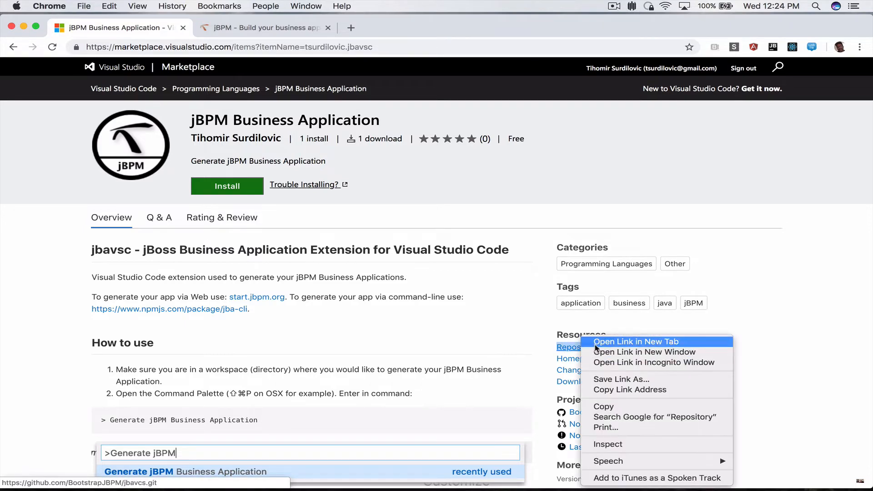
pyautogui.click(635, 341)
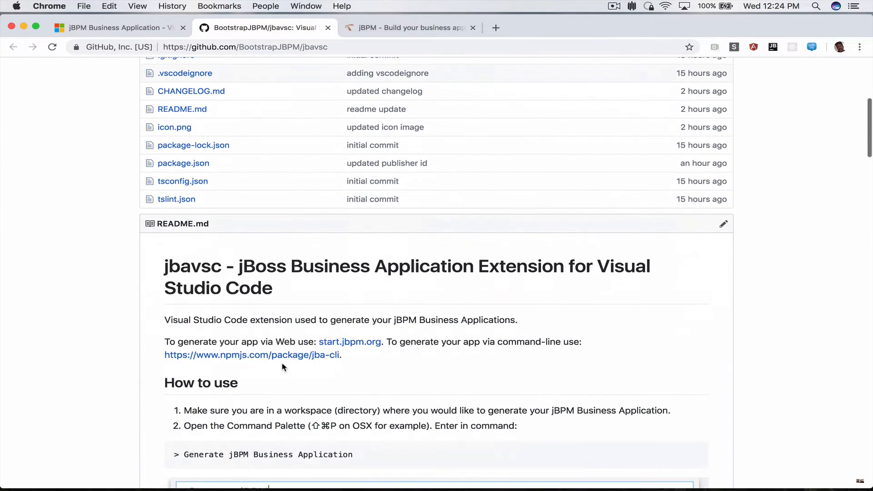
# Scroll through the jbavsc repository's source files and README on GitHub.
pyautogui.scroll(3)
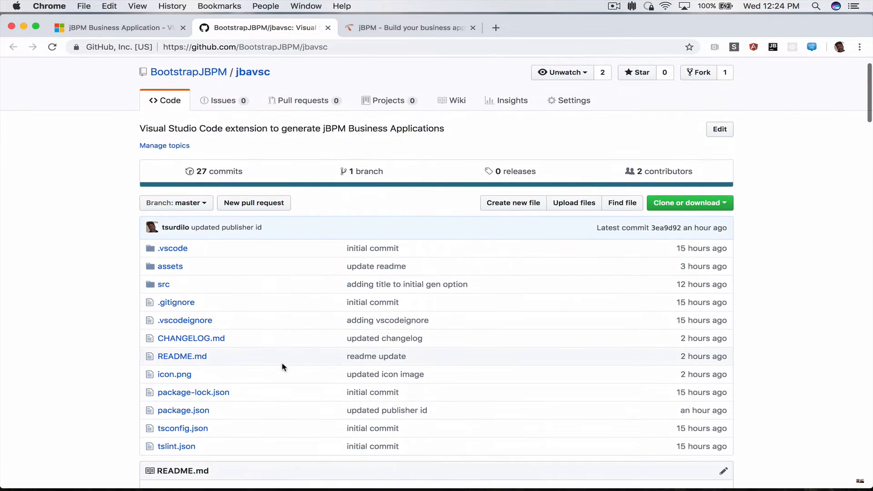
pyautogui.scroll(-3)
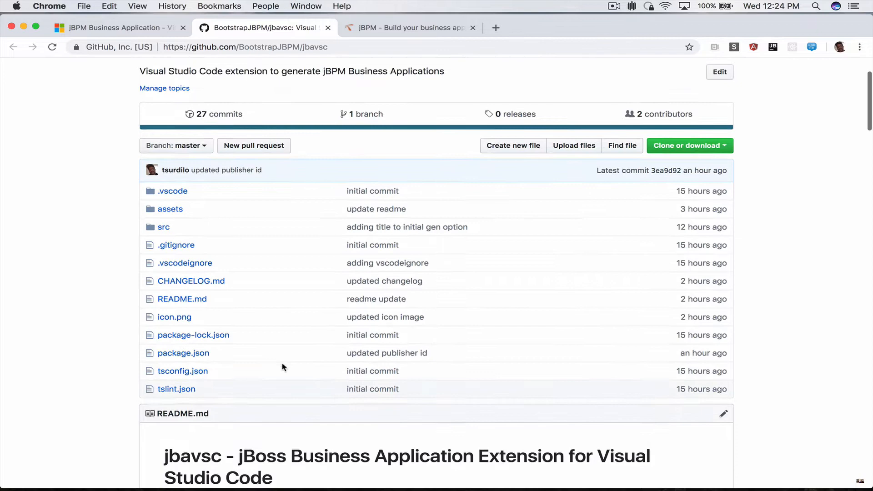
pyautogui.scroll(3)
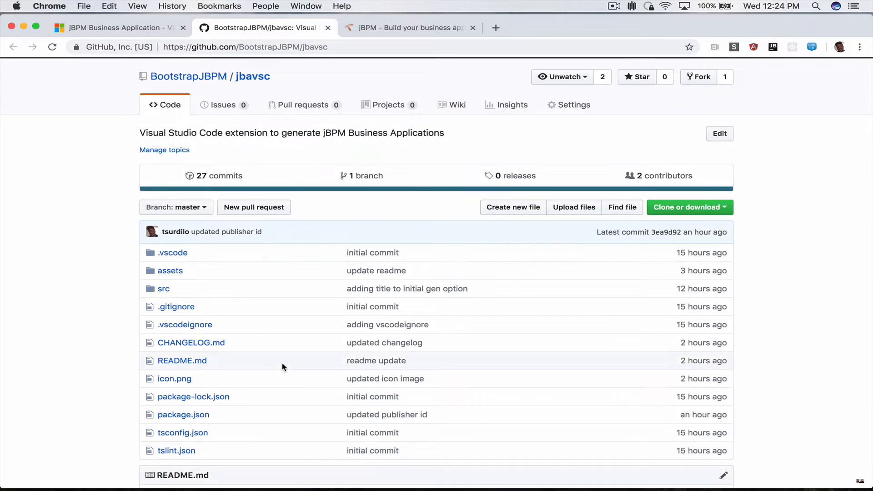
pyautogui.scroll(-3)
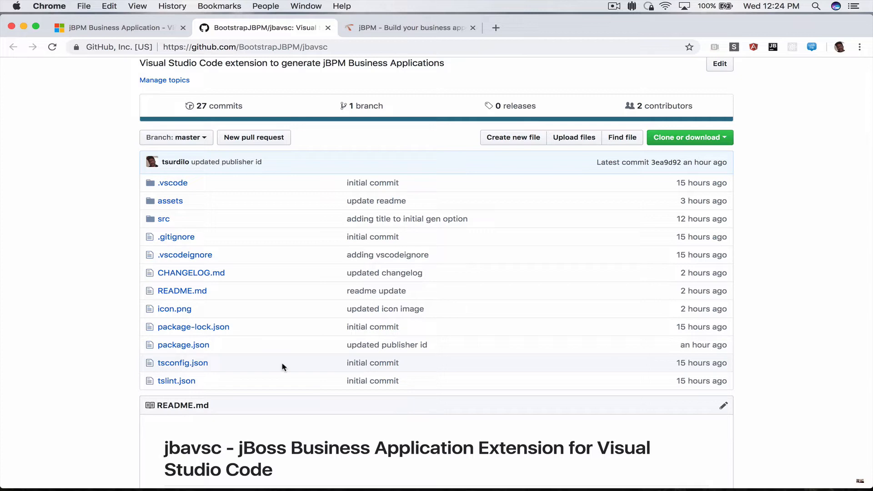
pyautogui.scroll(-3)
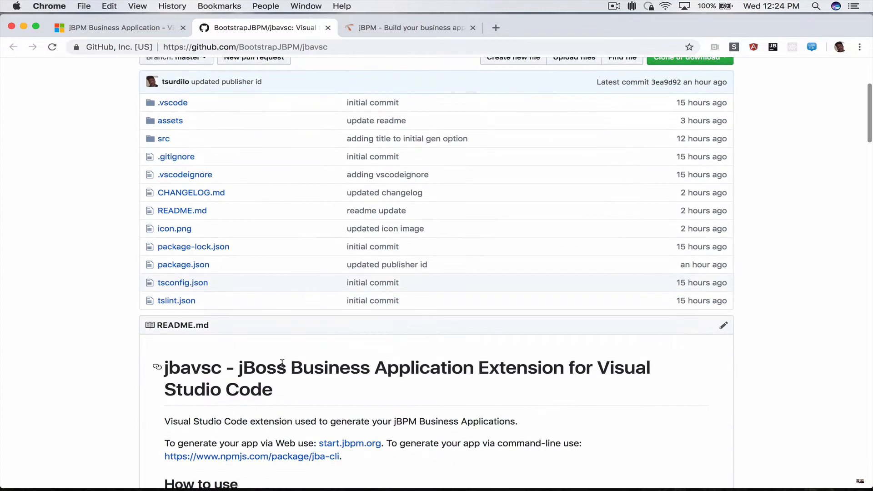
pyautogui.scroll(3)
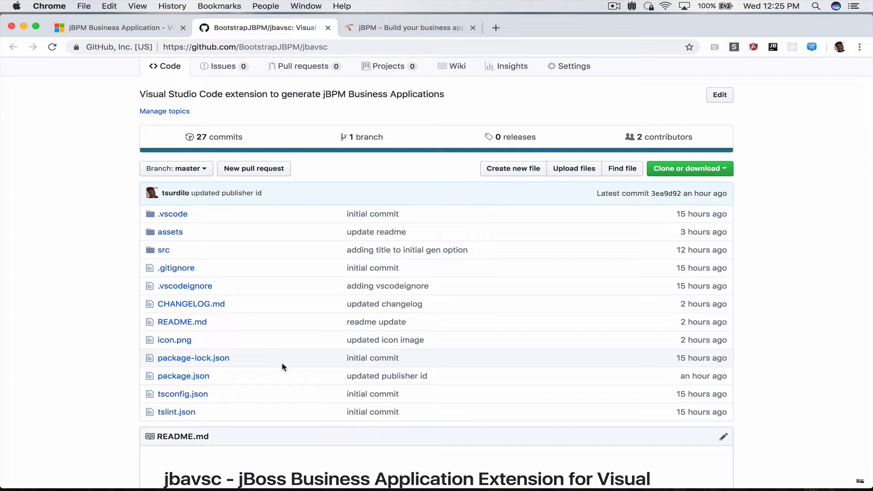
pyautogui.moveTo(147, 30)
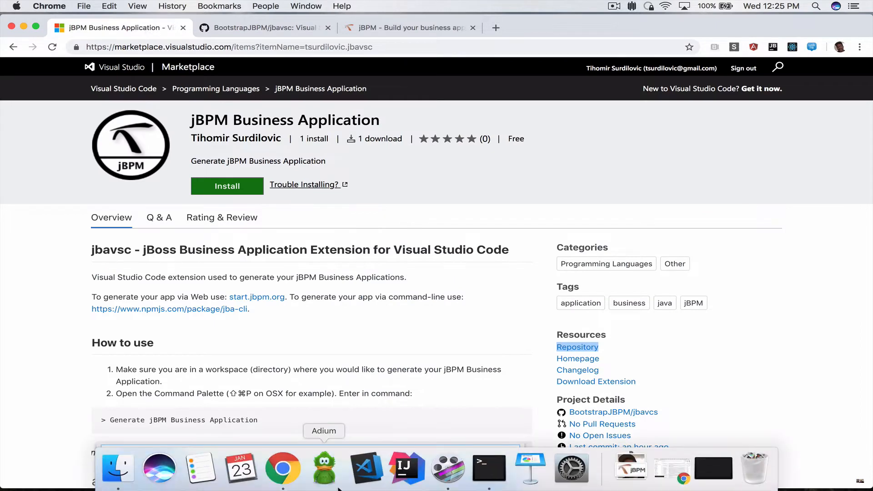
pyautogui.moveTo(489, 478)
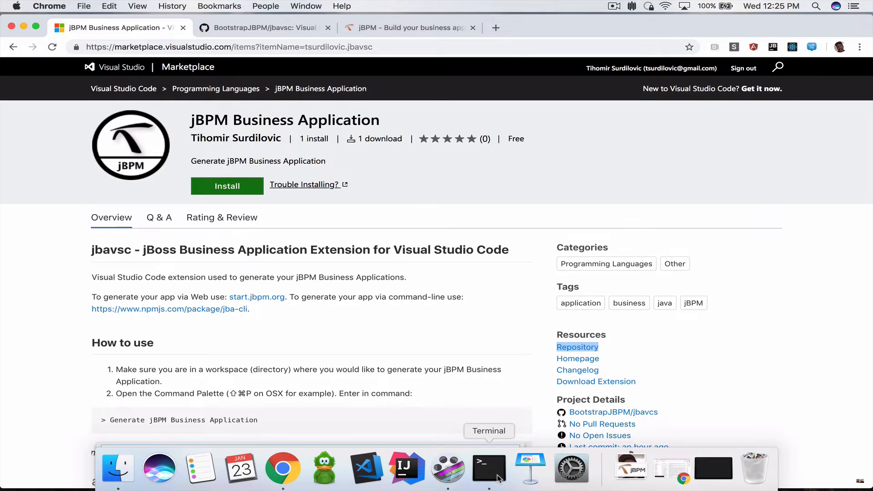
# In Terminal, create and enter a mybusinessapp folder, then launch VS Code with 'code .'.
pyautogui.click(489, 468)
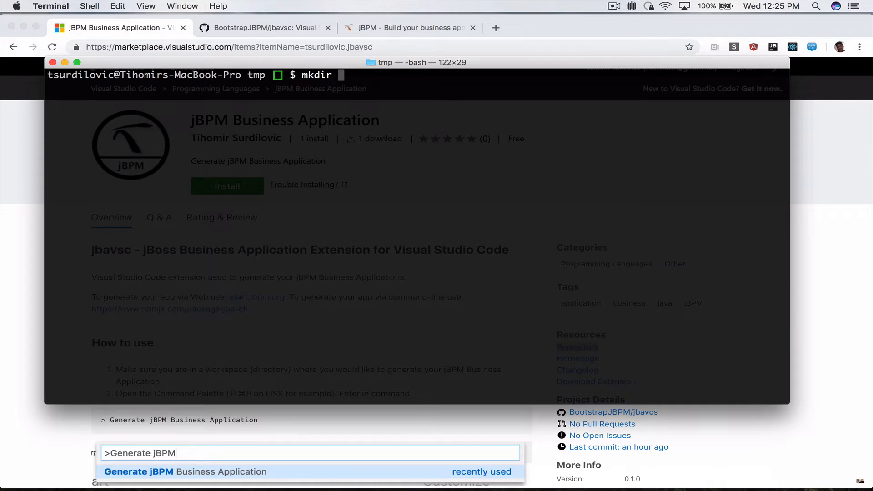
pyautogui.write('mybusinessapp')
pyautogui.write('cd')
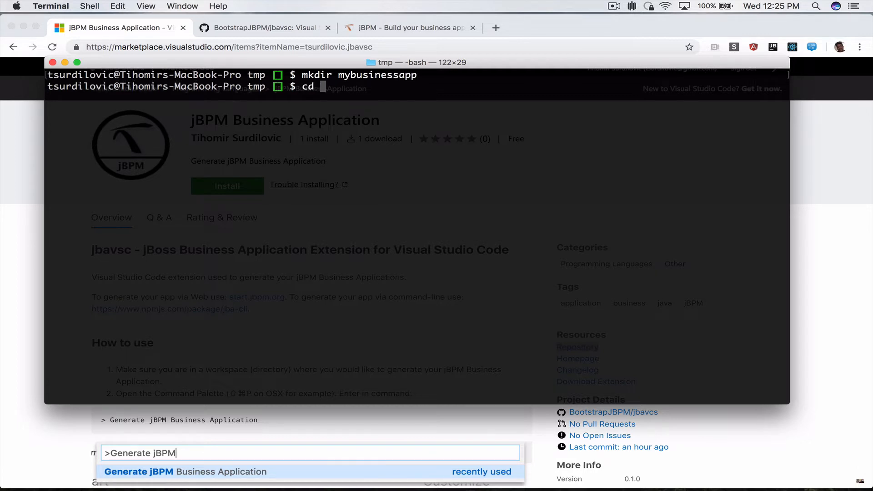
pyautogui.write('mybusinessapp/')
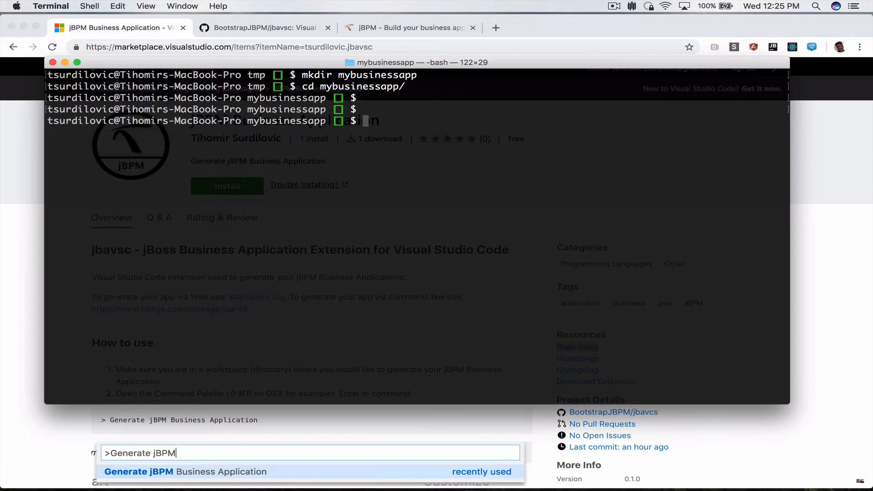
pyautogui.write('code .')
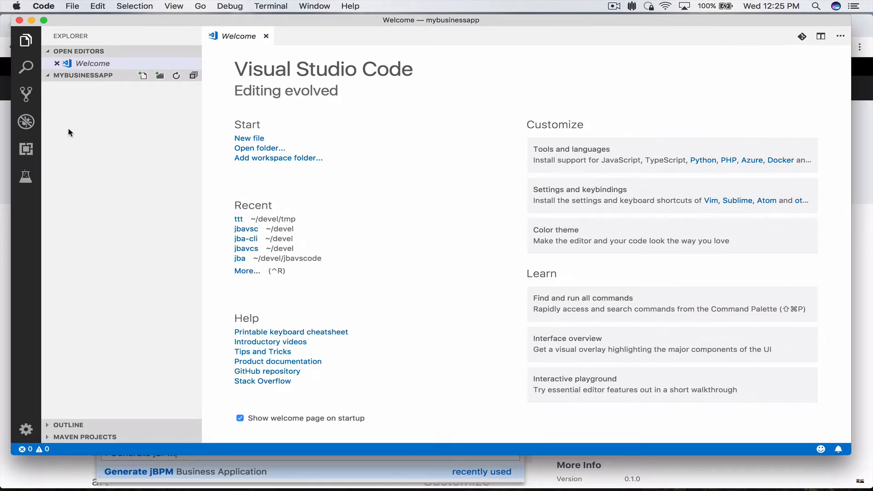
pyautogui.moveTo(63, 82)
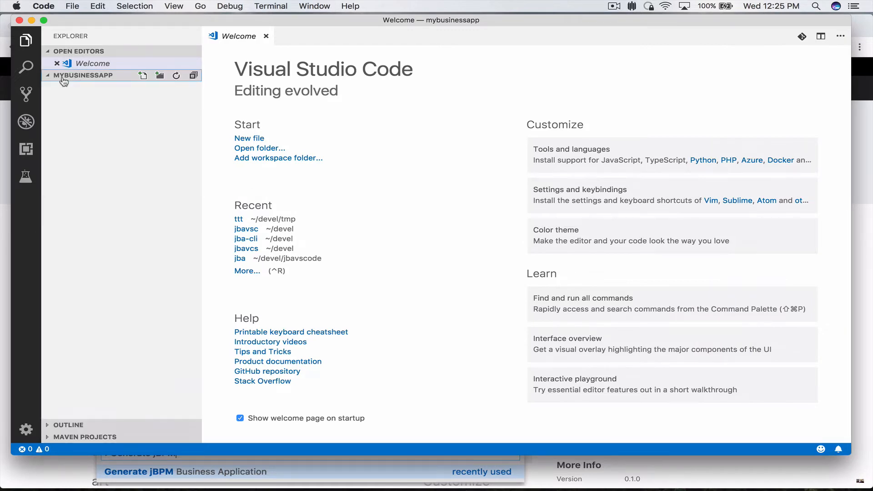
pyautogui.moveTo(130, 77)
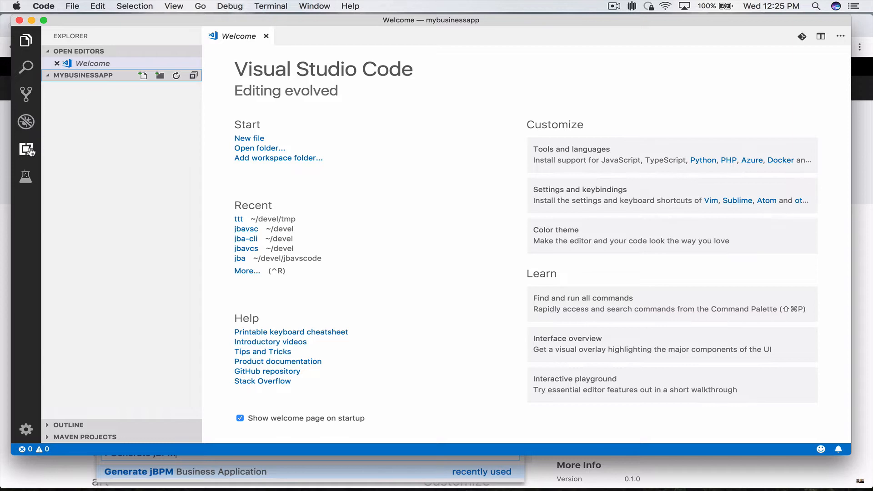
# Search extensions for 'jbpm', review the jBPM Business Application changelog, and install it.
pyautogui.click(25, 149)
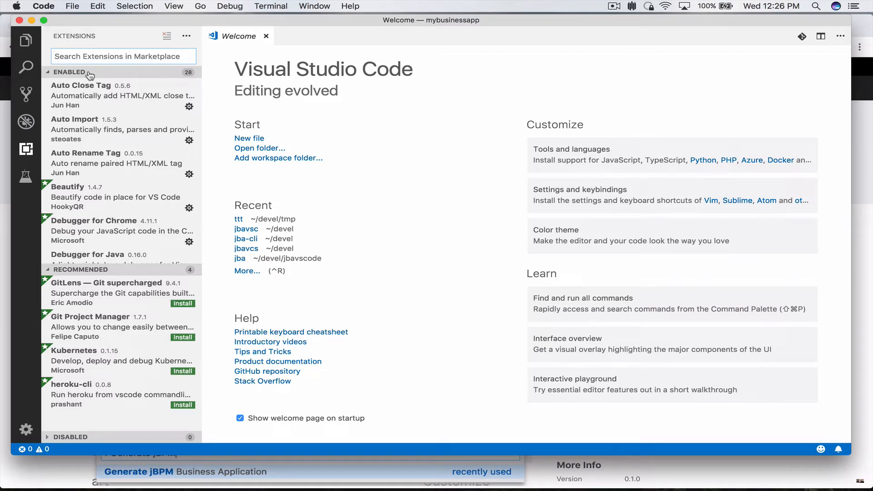
pyautogui.write('jbpm')
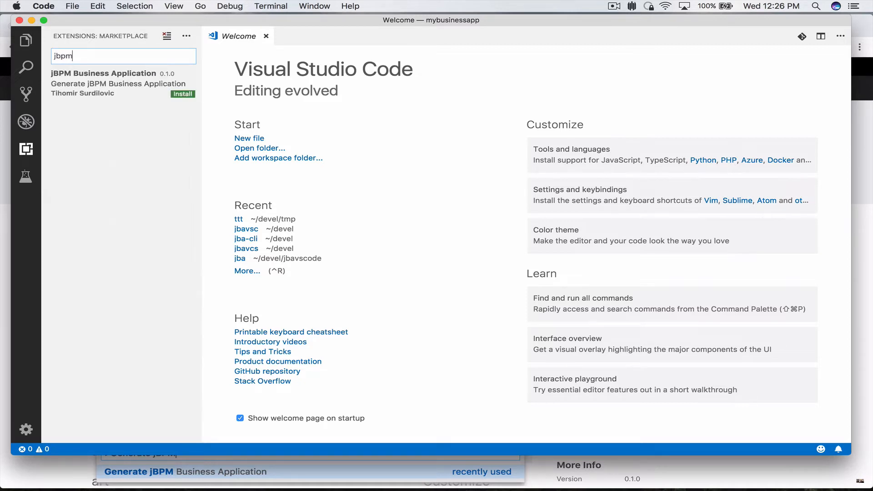
pyautogui.click(103, 84)
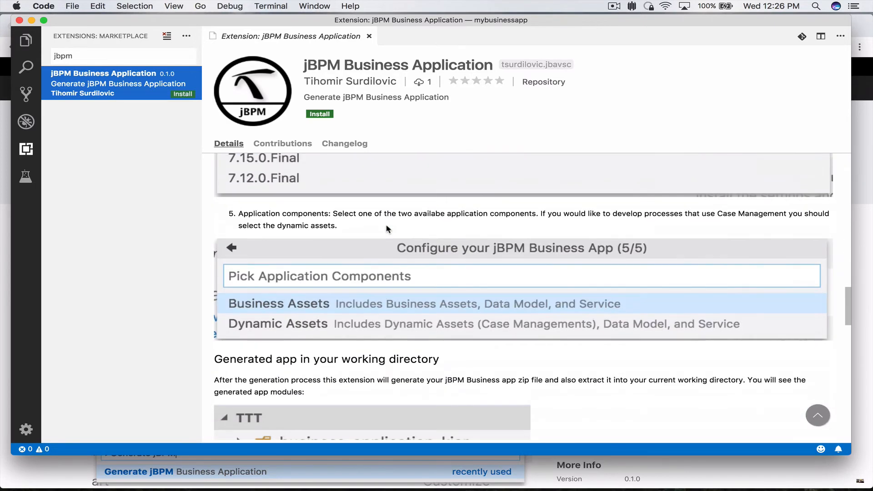
pyautogui.scroll(3)
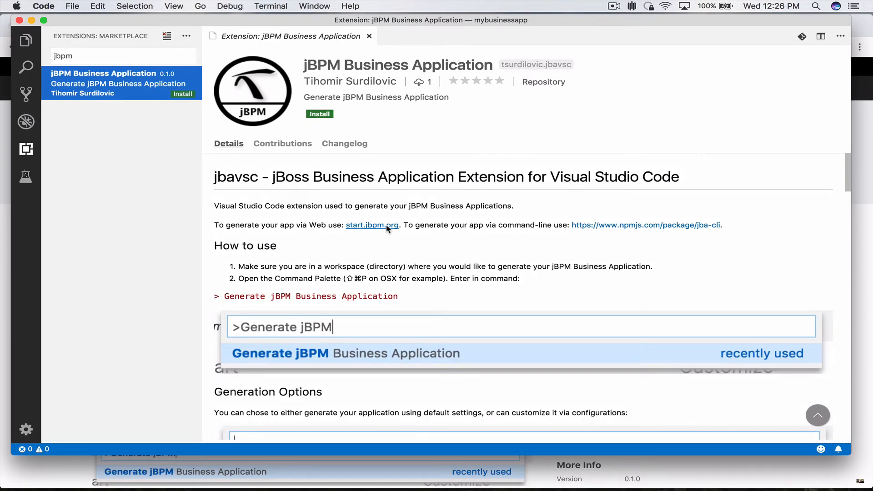
pyautogui.moveTo(378, 125)
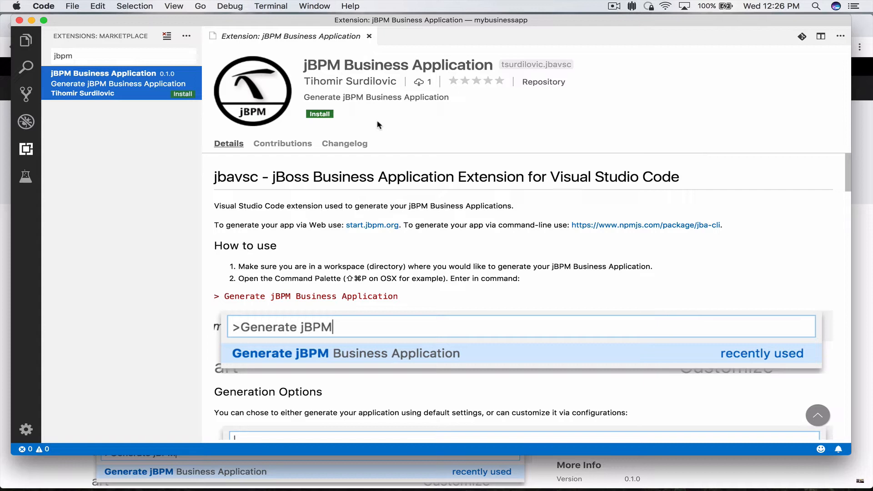
pyautogui.moveTo(280, 165)
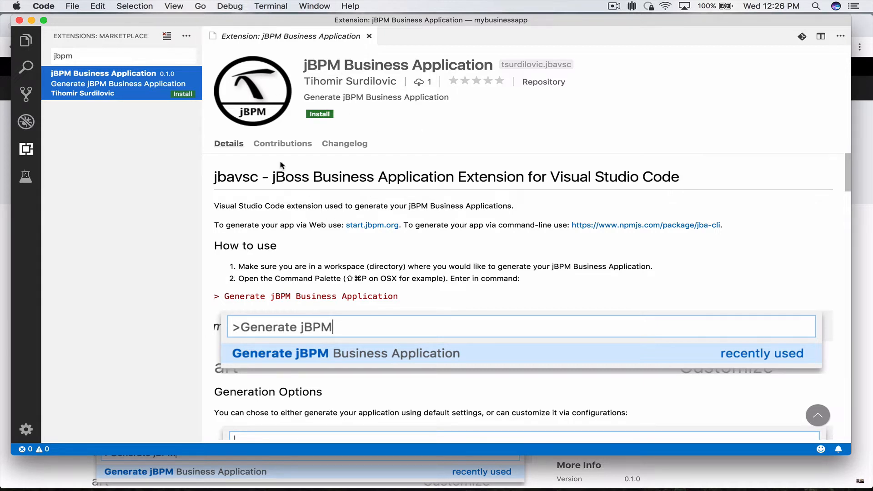
pyautogui.moveTo(282, 143)
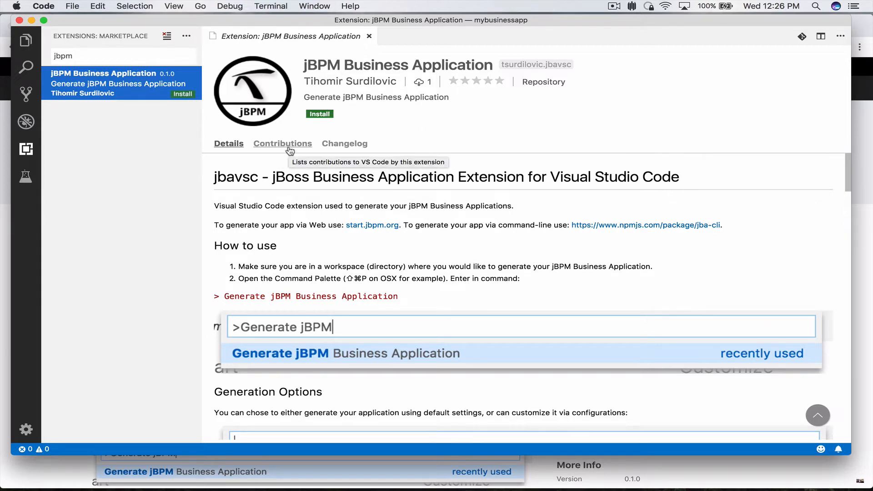
pyautogui.click(344, 143)
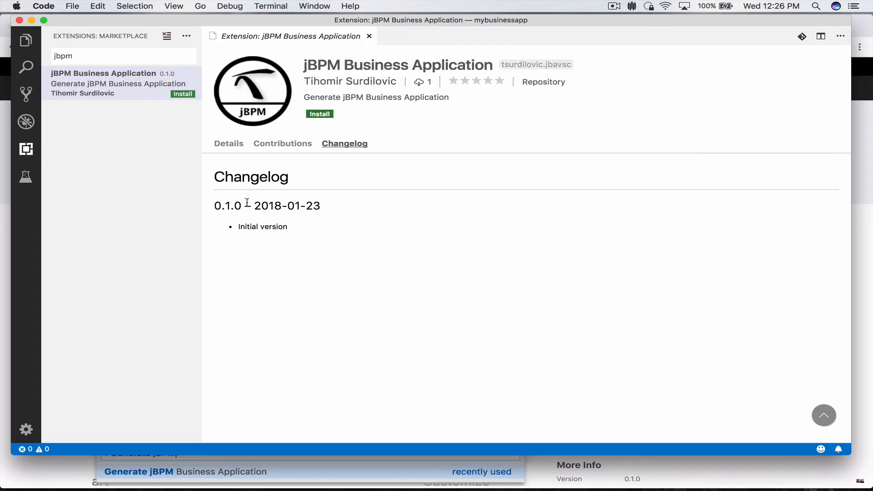
pyautogui.moveTo(295, 238)
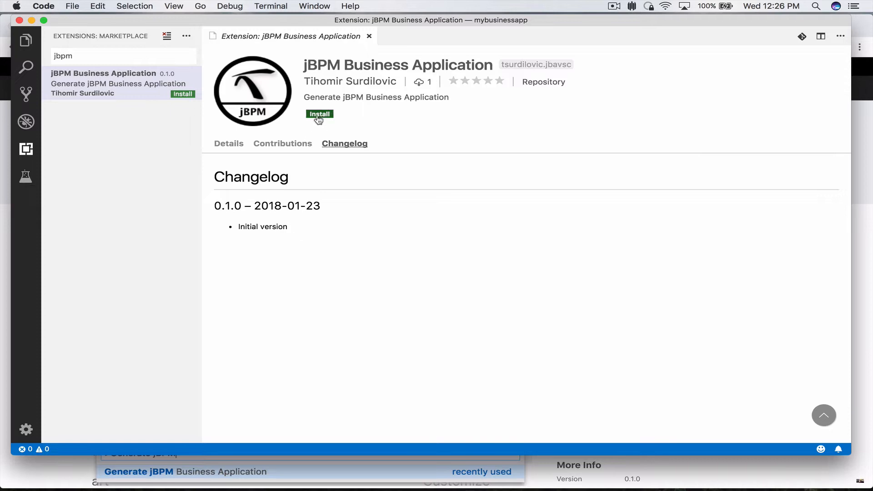
pyautogui.click(319, 114)
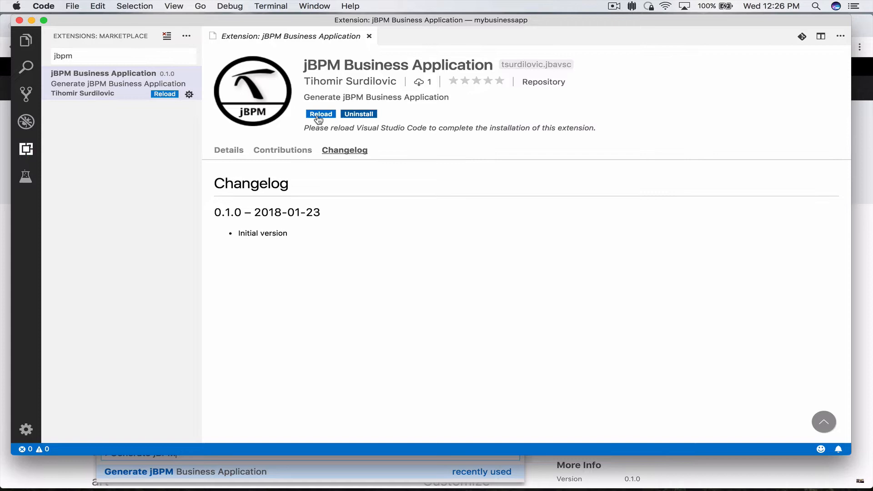
pyautogui.moveTo(377, 43)
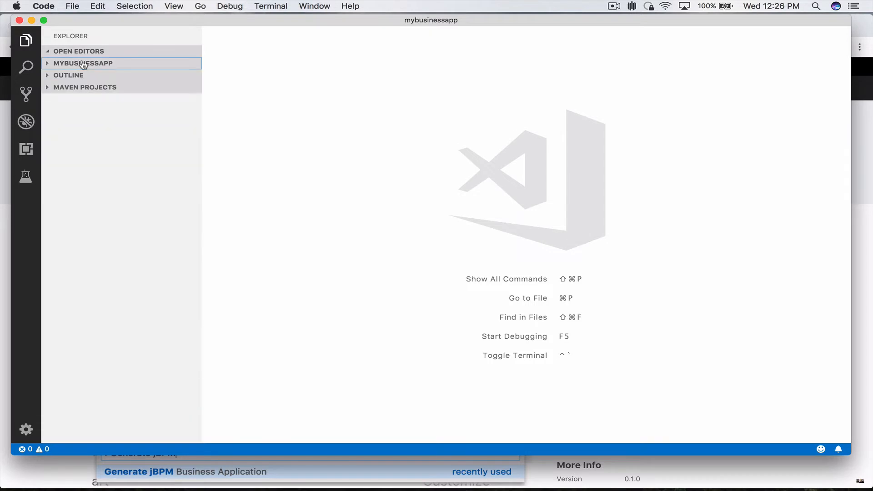
# Expand MYBUSINESSAPP, then filter the Command Palette by 'Genera' and run Generate jBPM Business Application.
pyautogui.click(83, 63)
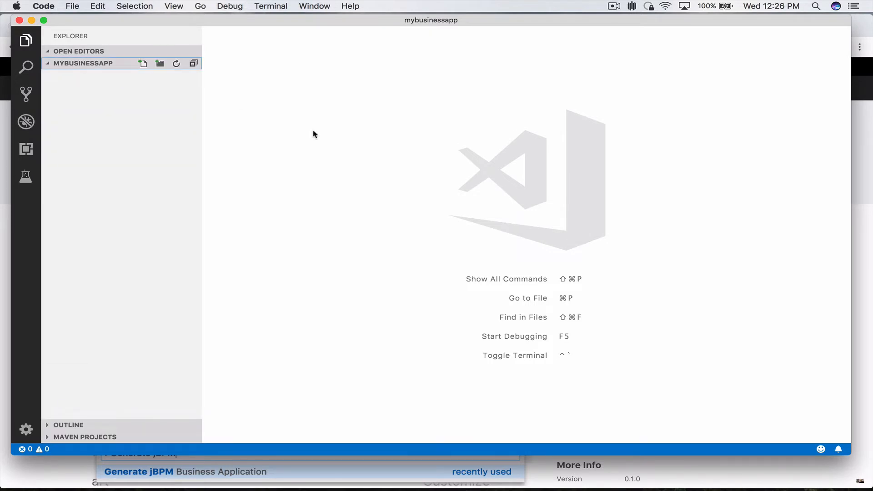
pyautogui.press('shift+cmd+p')
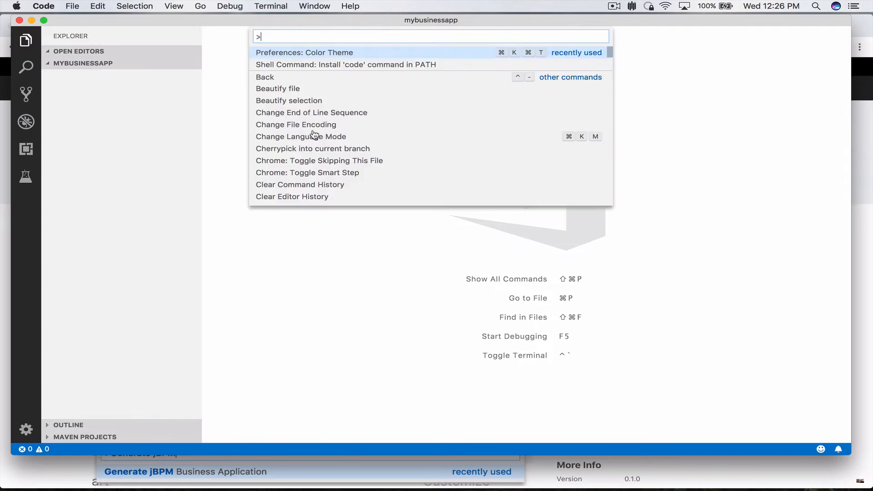
pyautogui.write('B')
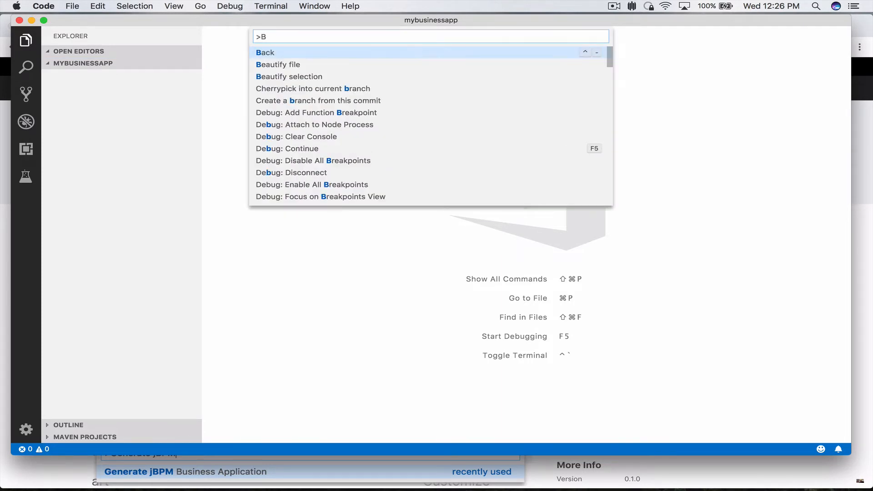
pyautogui.write('enerate')
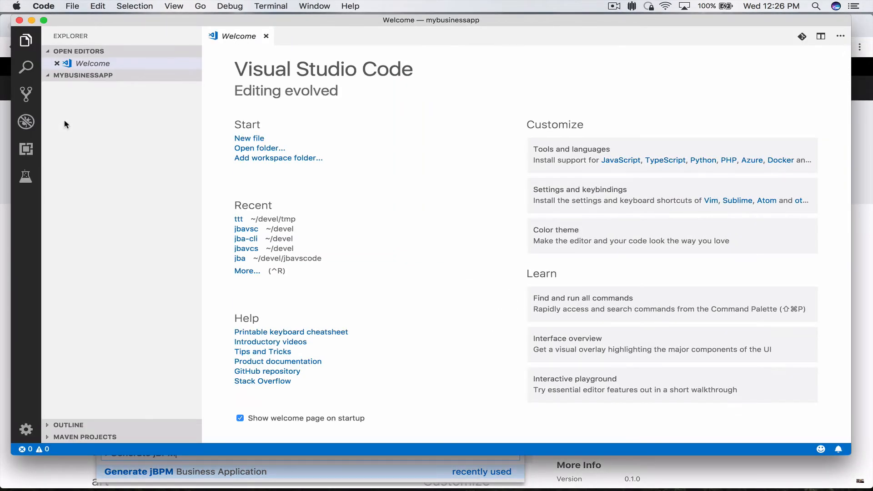
pyautogui.press('Cmd+Shift+P')
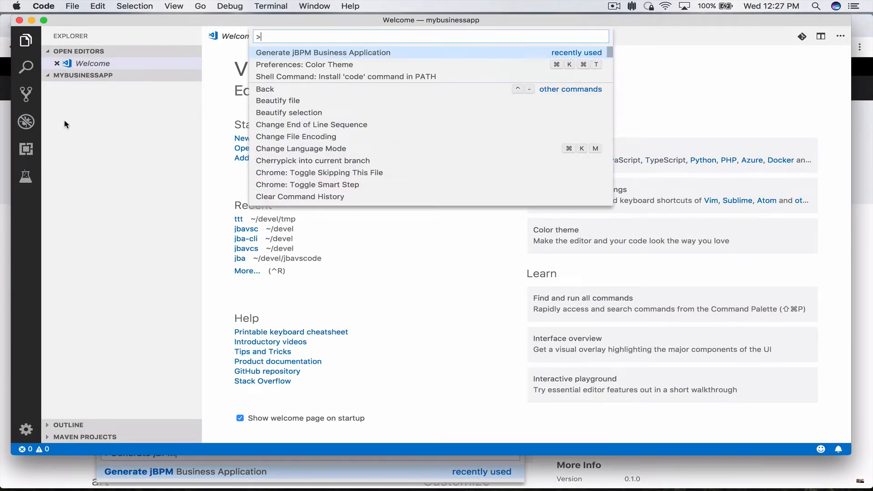
pyautogui.write('Genera')
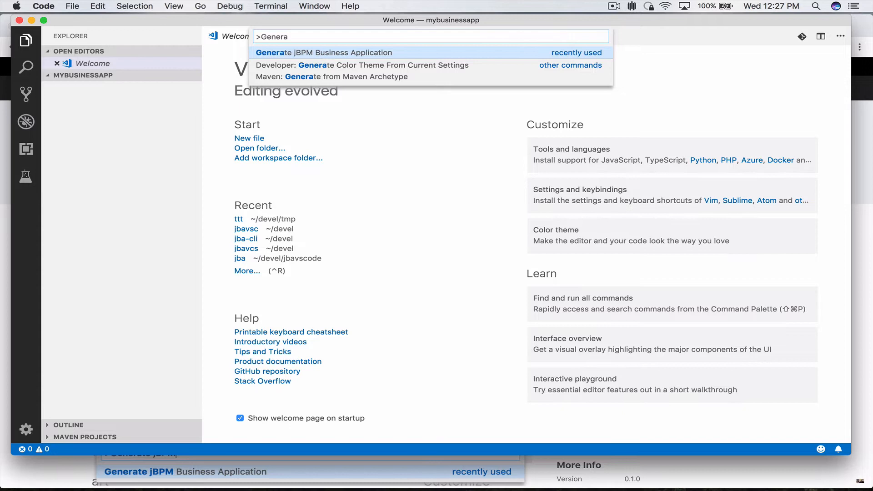
pyautogui.click(324, 52)
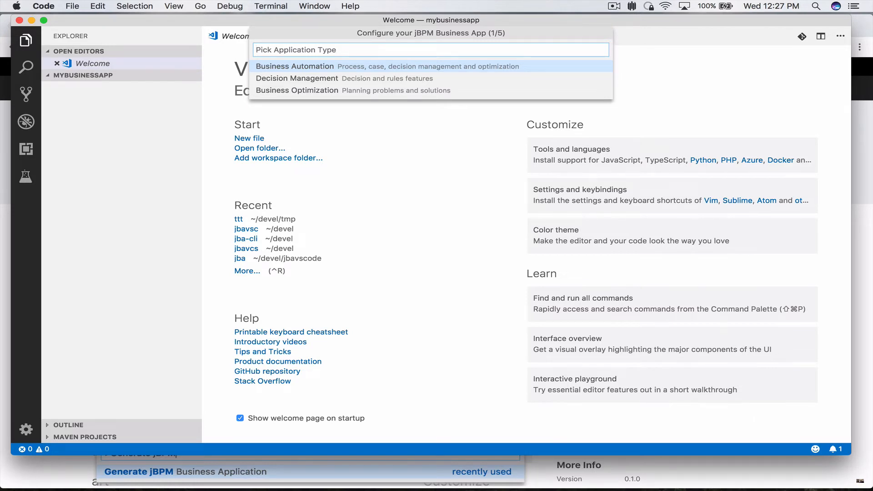
# Choose Business Automation, edit the app name, and set the package to com.myapp.
pyautogui.click(295, 67)
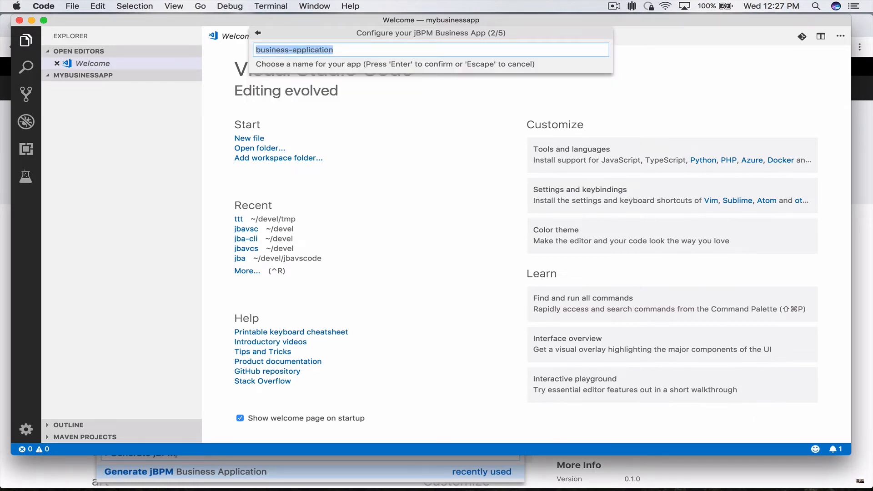
pyautogui.press('Backspace')
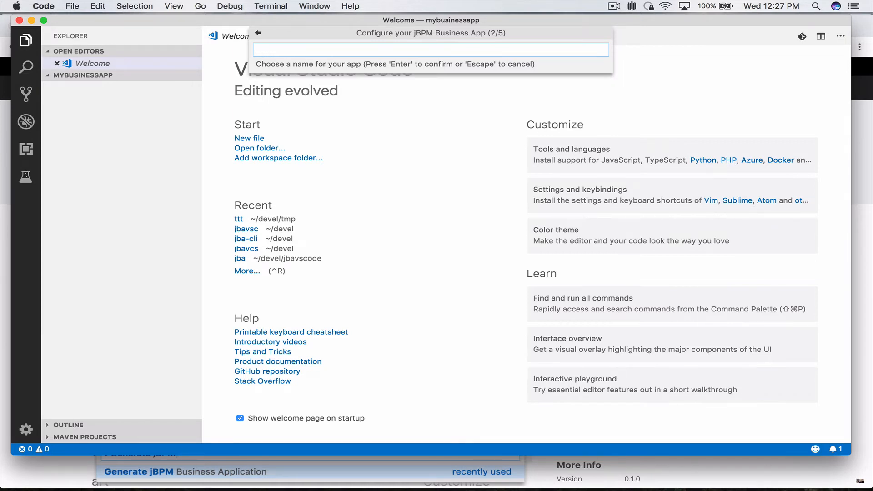
pyautogui.write('myb')
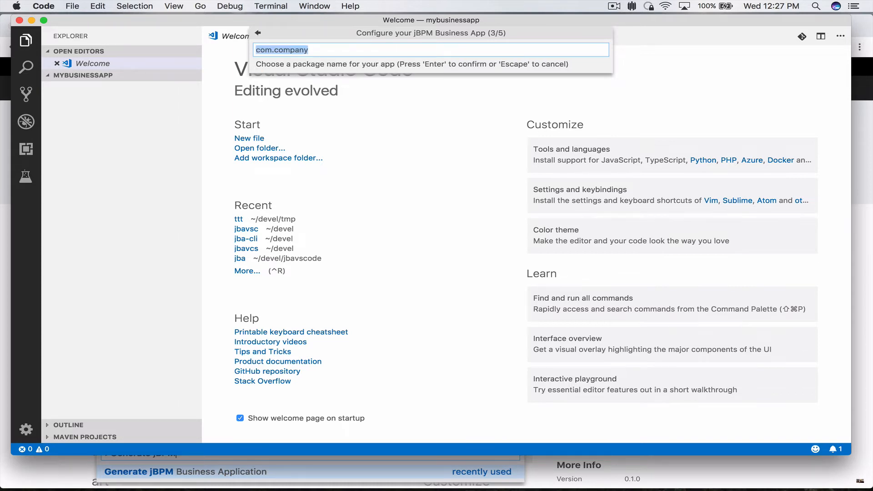
pyautogui.press('backspace')
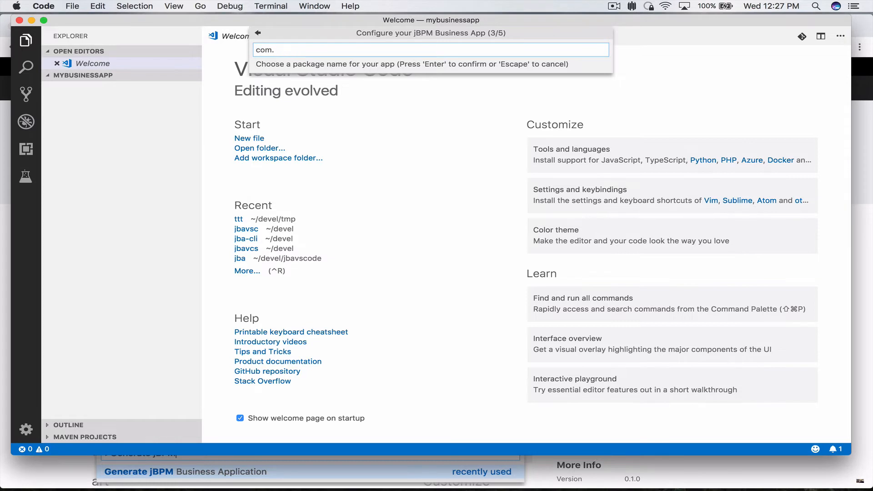
pyautogui.write('myapp')
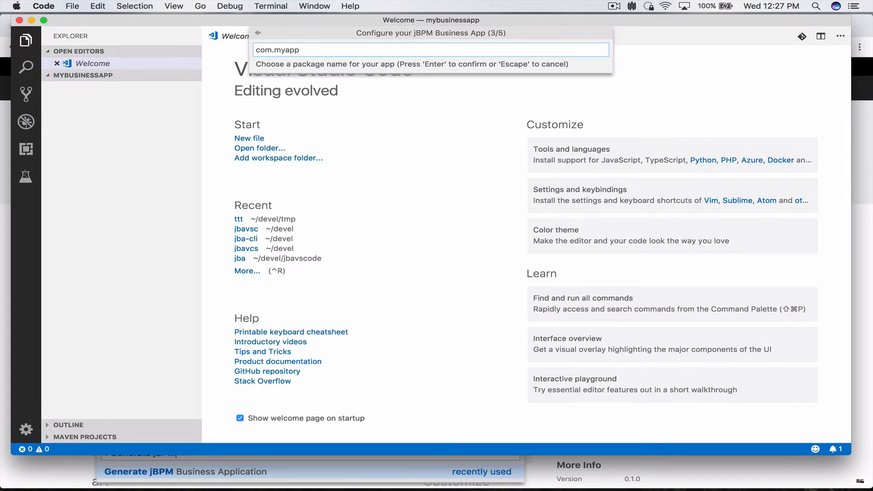
pyautogui.press('Return')
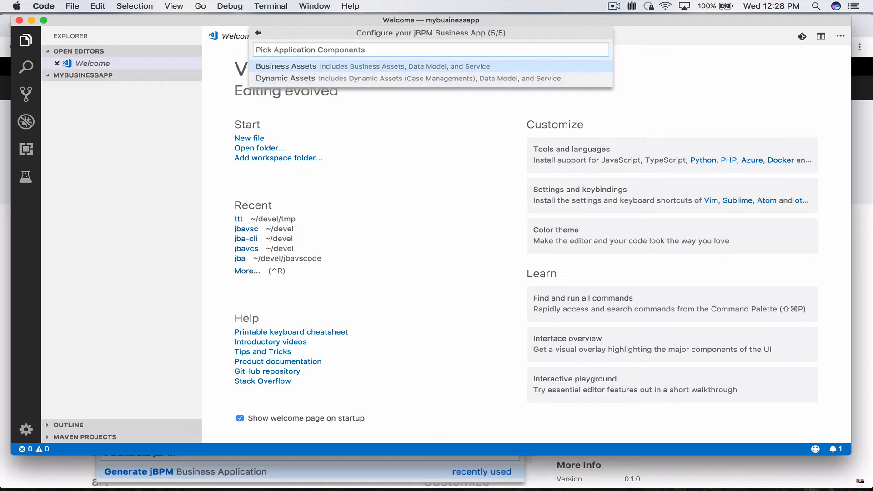
pyautogui.moveTo(431, 77)
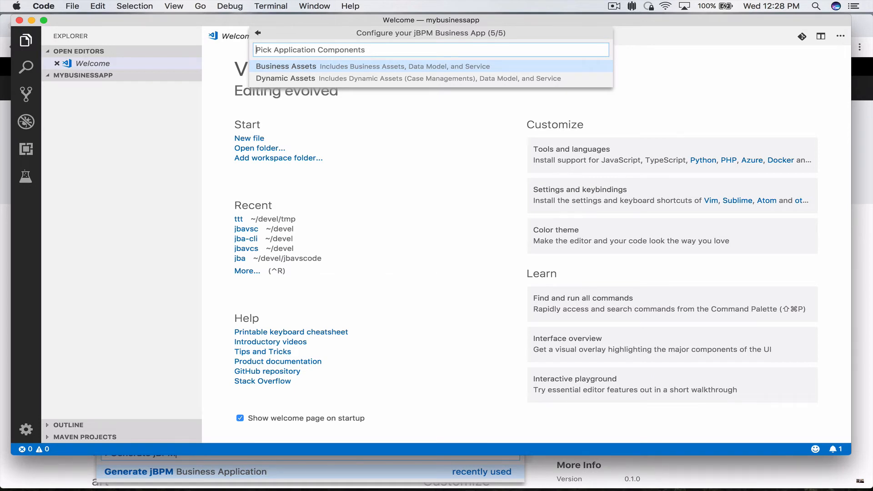
# Pick Business Assets to generate the app, then expand the service's java source folder.
pyautogui.click(382, 67)
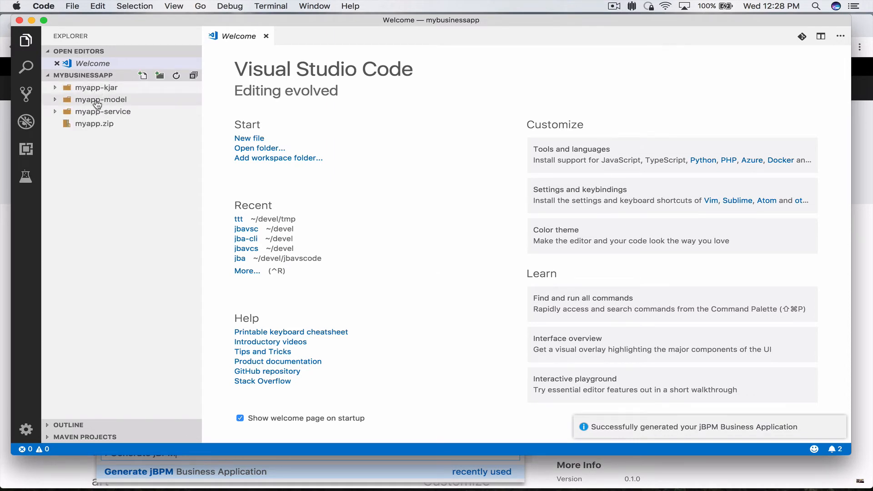
pyautogui.moveTo(94, 123)
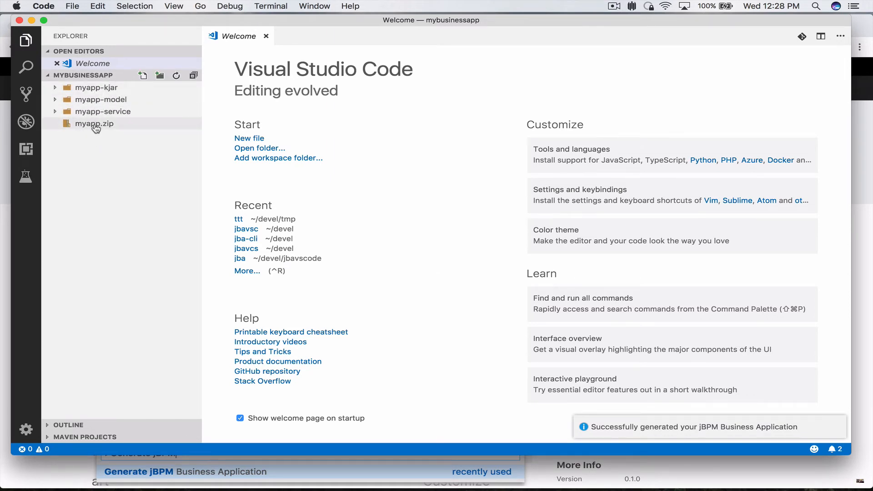
pyautogui.moveTo(94, 123)
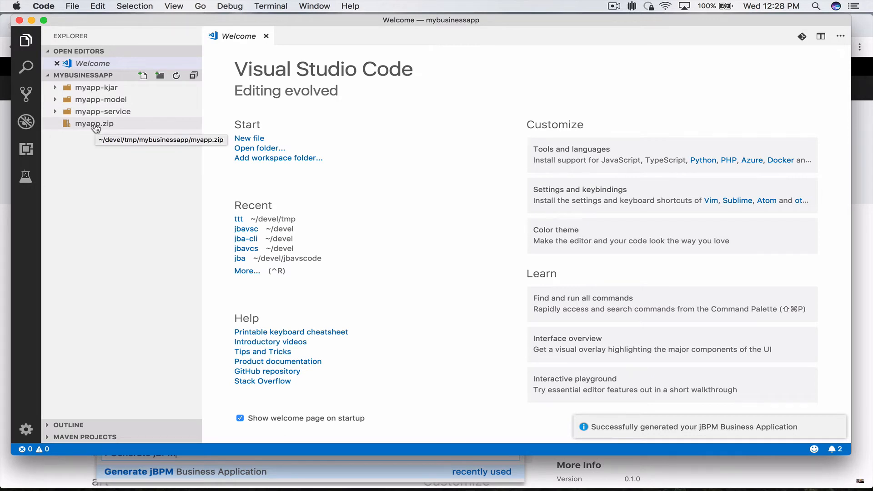
pyautogui.moveTo(102, 112)
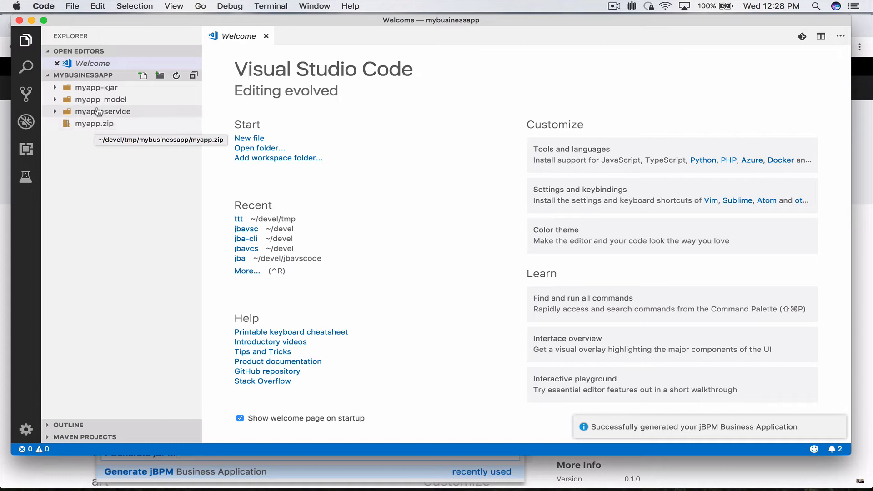
pyautogui.moveTo(96, 87)
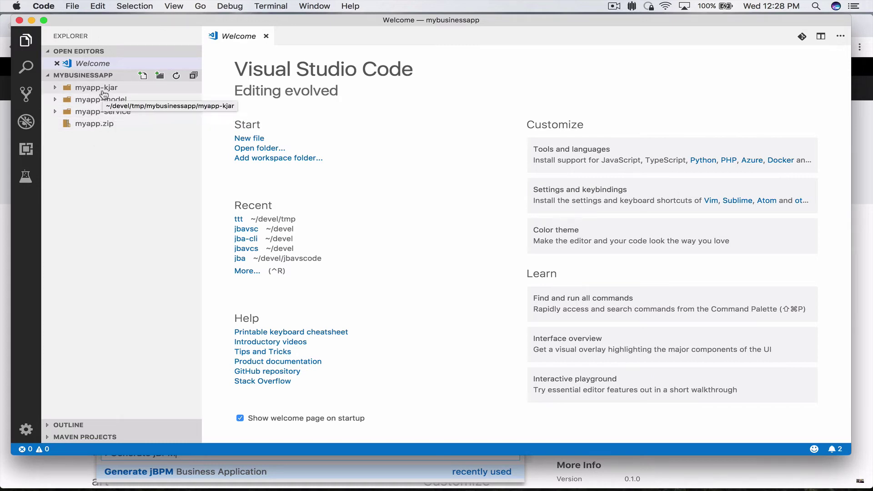
pyautogui.moveTo(95, 124)
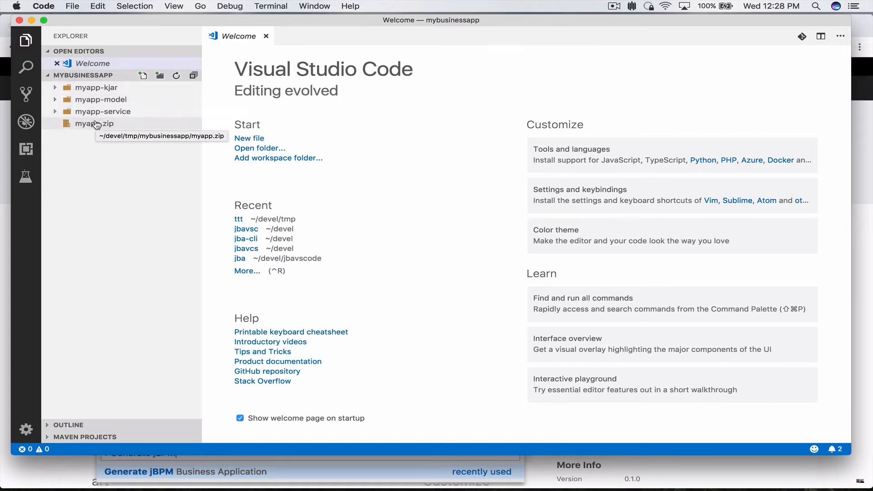
pyautogui.moveTo(91, 78)
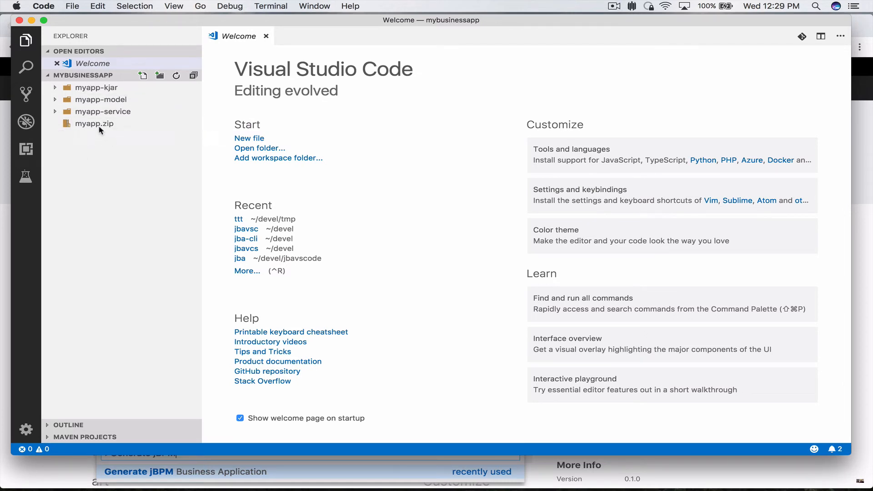
pyautogui.moveTo(99, 111)
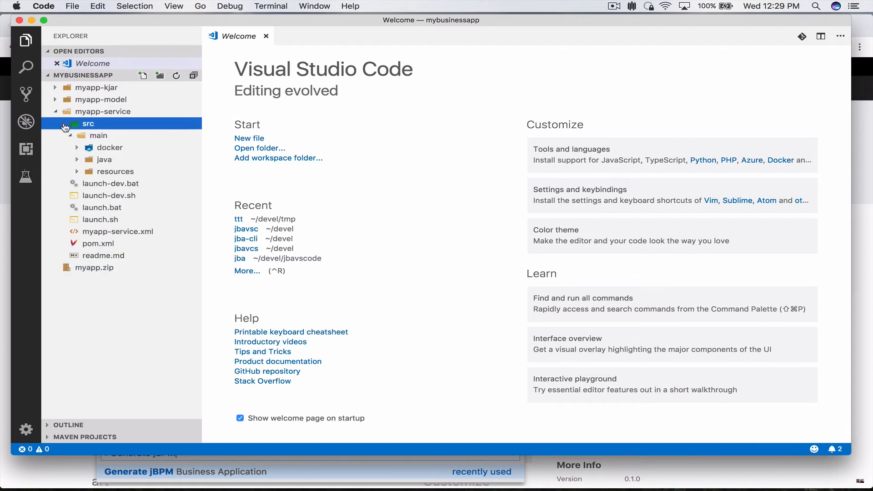
pyautogui.click(104, 159)
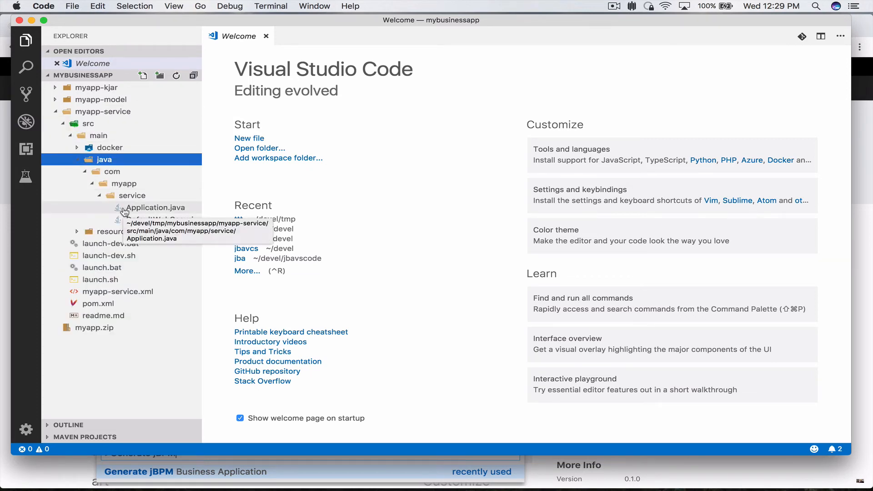
pyautogui.moveTo(104, 268)
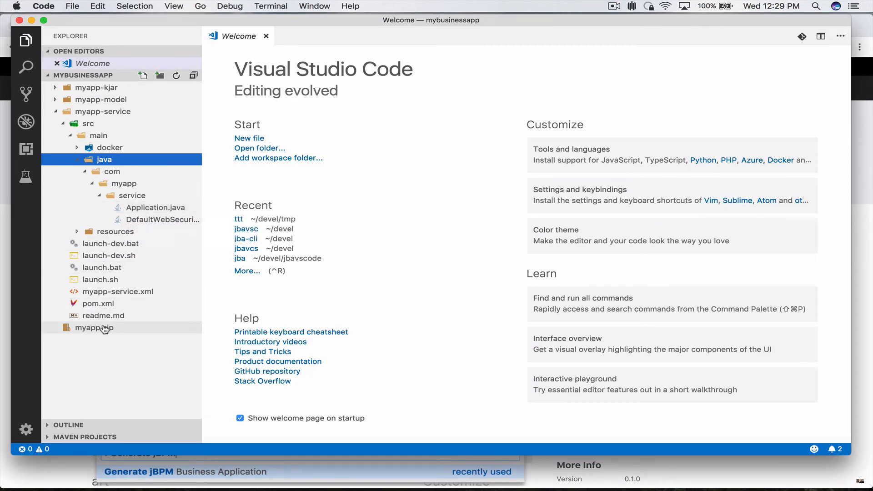
pyautogui.moveTo(92, 327)
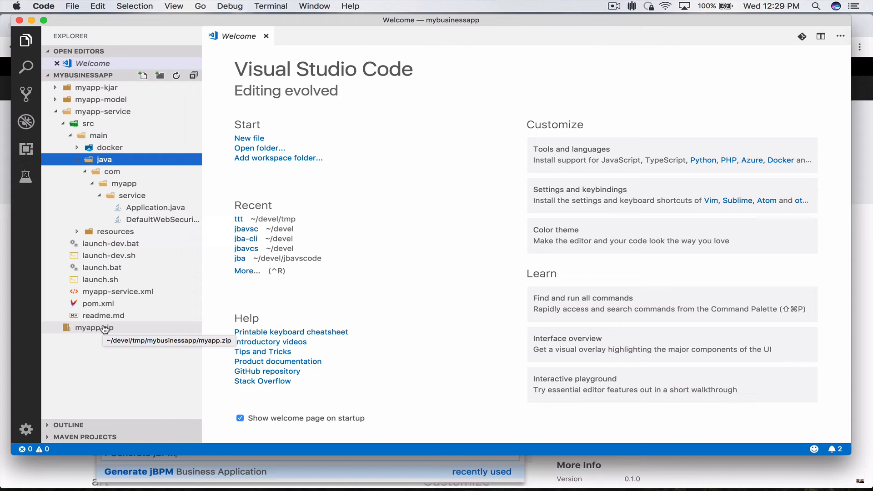
pyautogui.moveTo(219, 372)
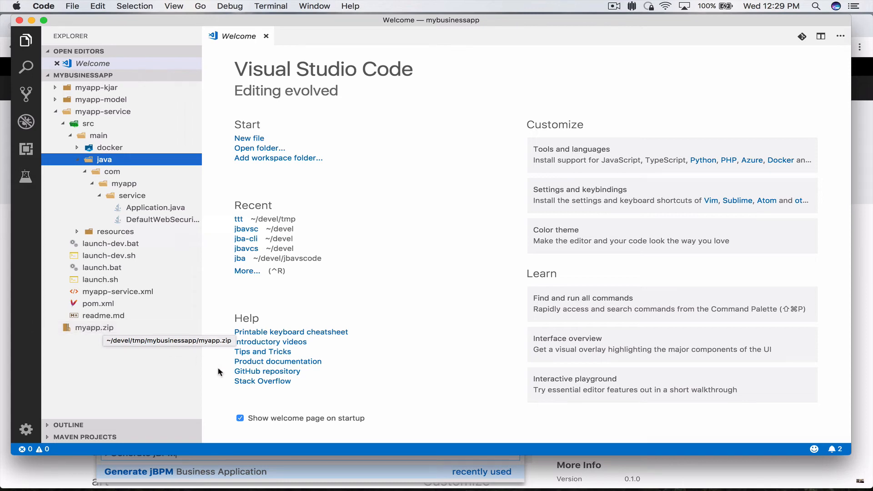
pyautogui.moveTo(327, 446)
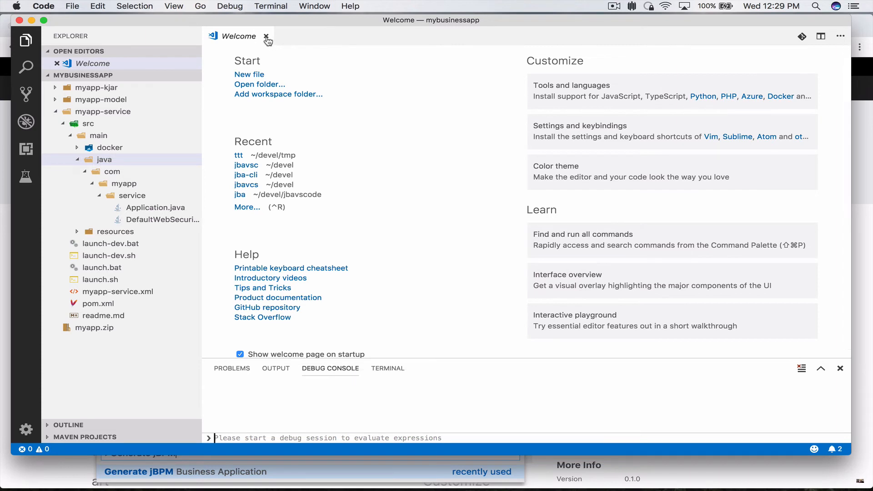
pyautogui.moveTo(267, 36)
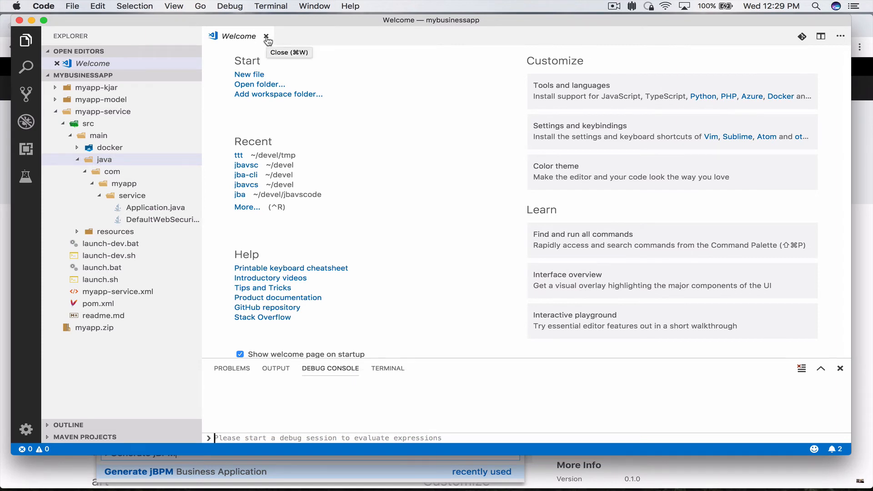
pyautogui.moveTo(381, 376)
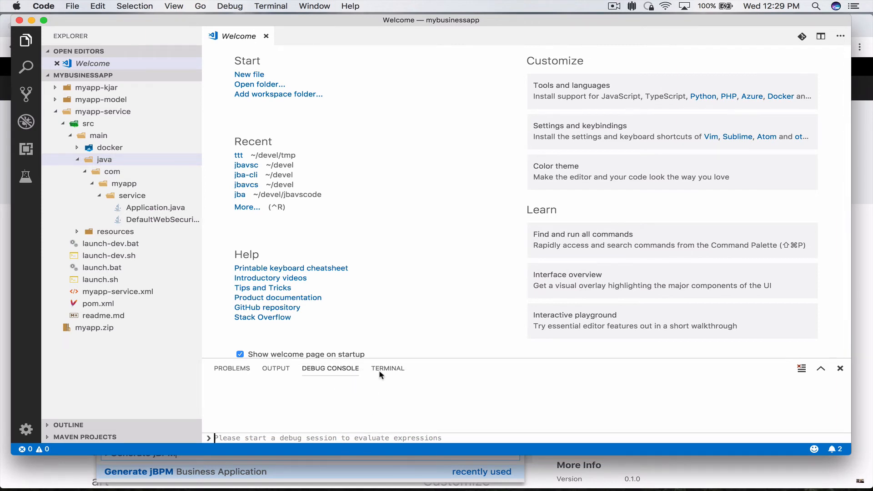
# In the terminal, enter myapp-service, chmod 755 launch.sh, and run ./launch.sh.
pyautogui.click(388, 367)
pyautogui.write('cd')
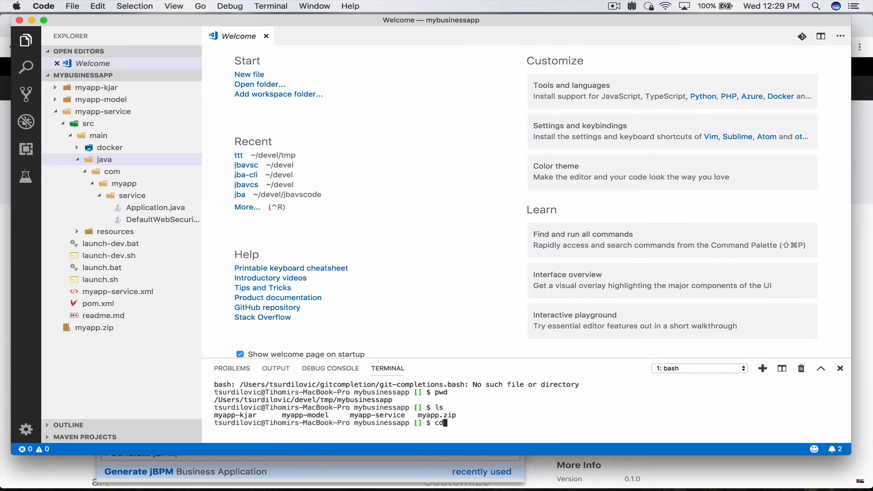
pyautogui.write('myapp-service/')
pyautogui.write('ch')
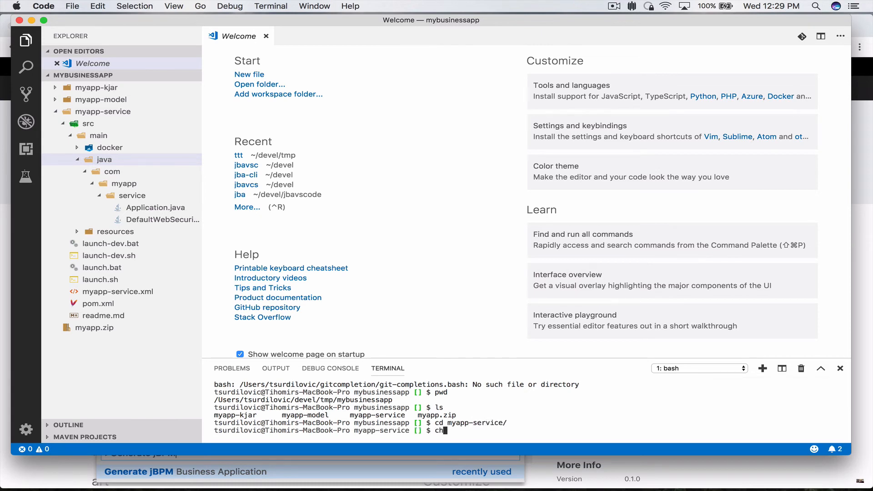
pyautogui.write('mod 755')
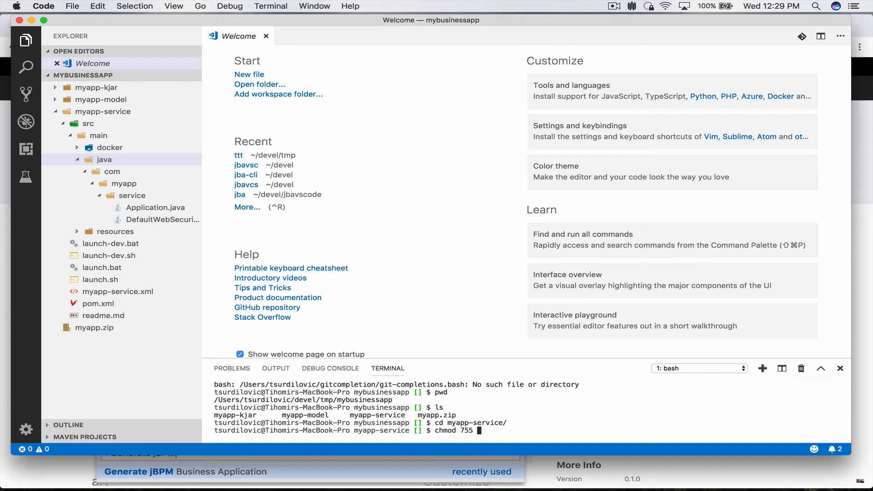
pyautogui.write('launch')
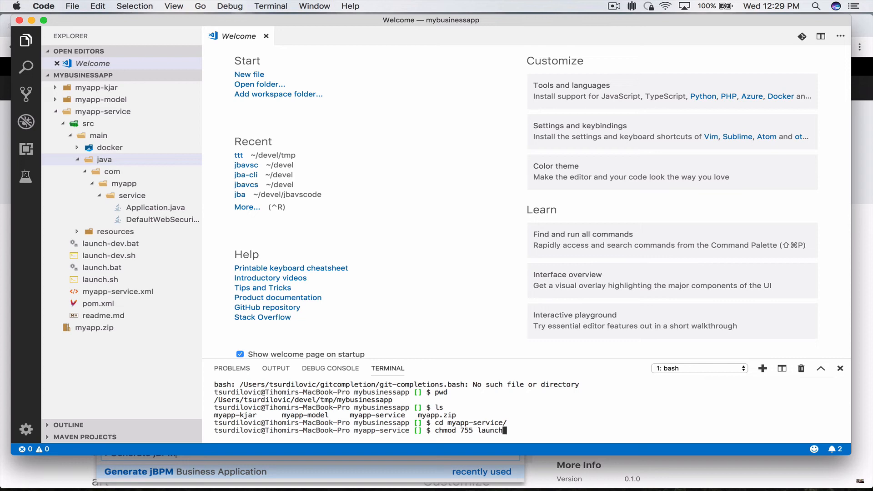
pyautogui.press('Return')
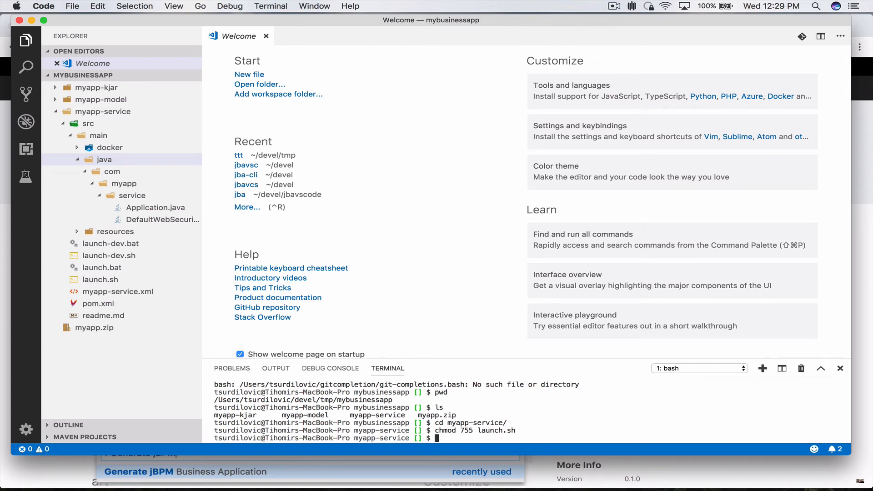
pyautogui.write('./')
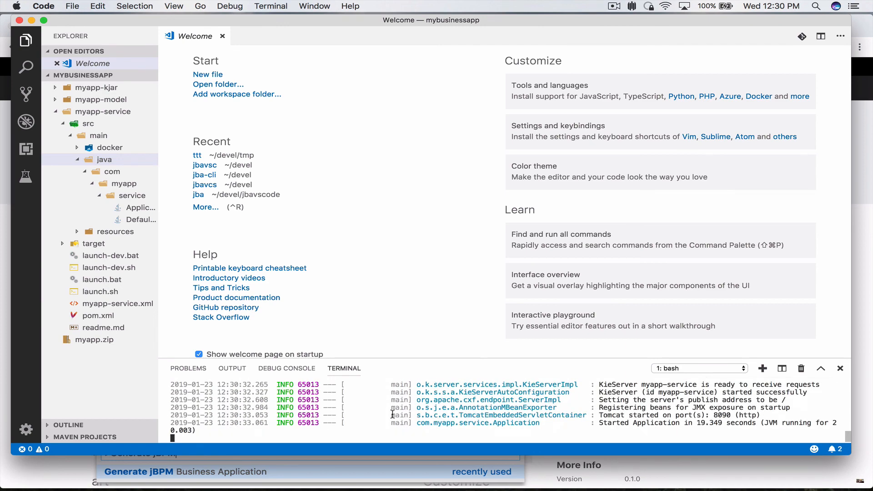
pyautogui.moveTo(499, 317)
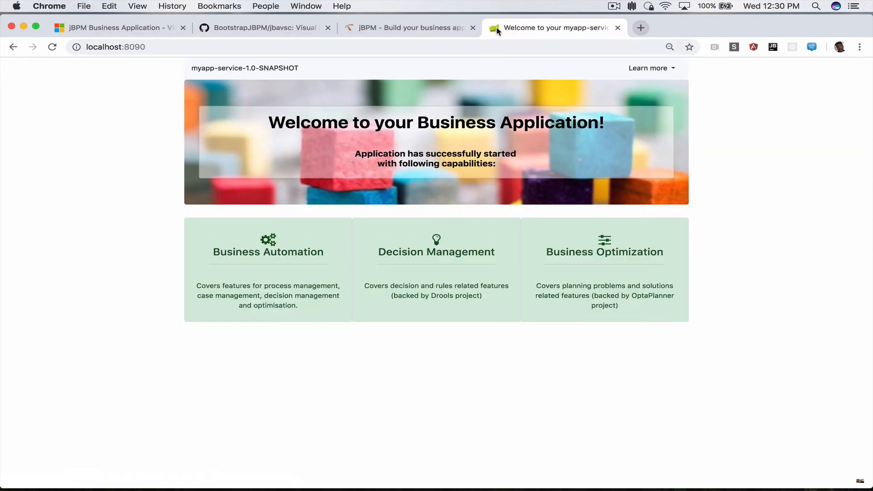
pyautogui.moveTo(228, 77)
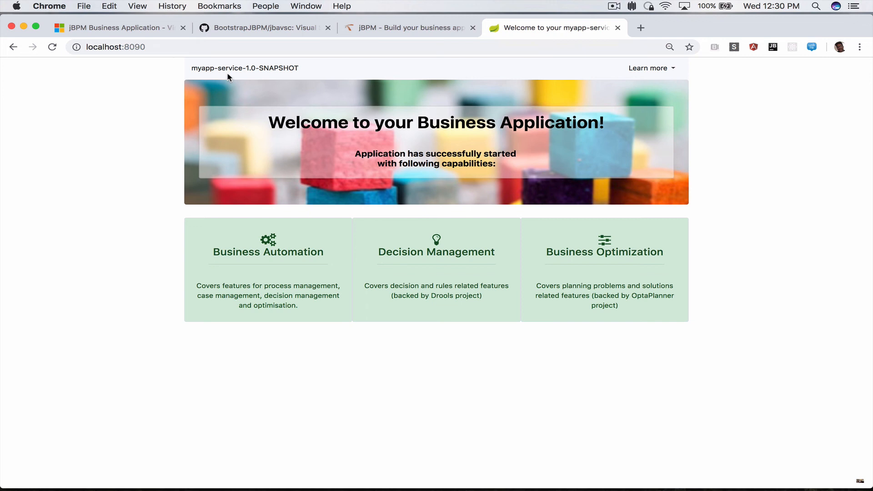
pyautogui.moveTo(322, 271)
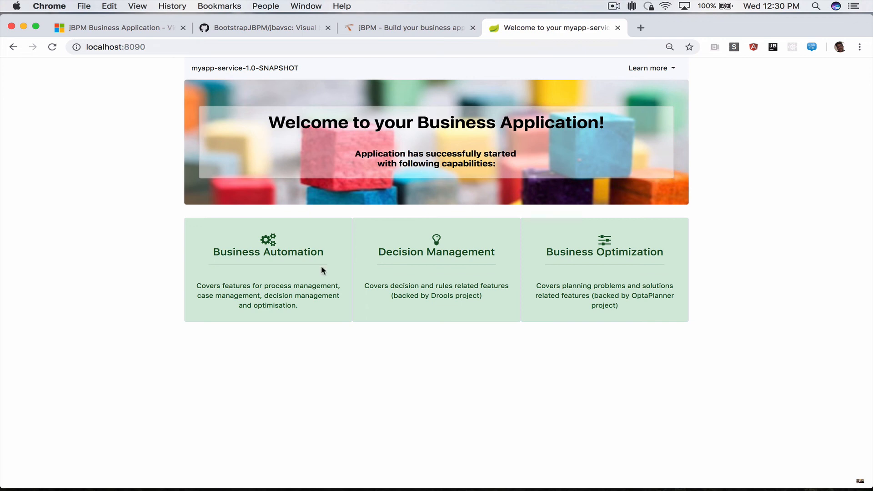
pyautogui.moveTo(221, 253)
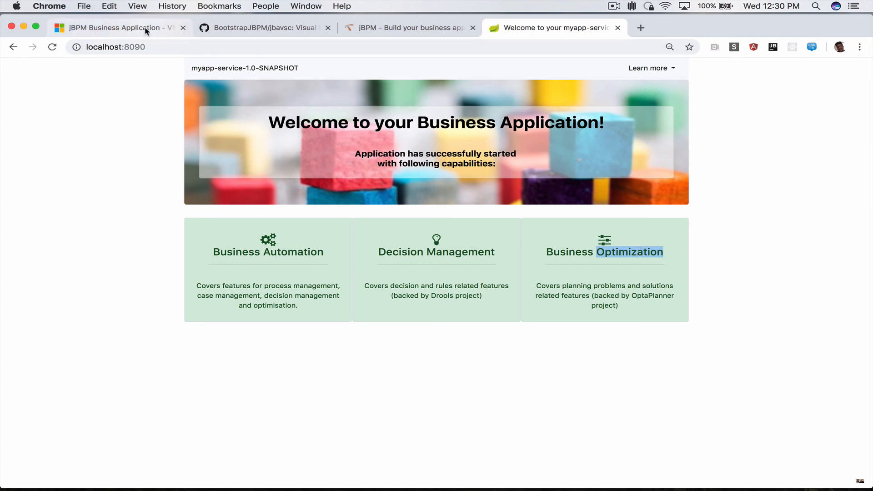
# Go back to the jBPM extension's Marketplace tab after viewing the localhost:8090 welcome page.
pyautogui.click(111, 28)
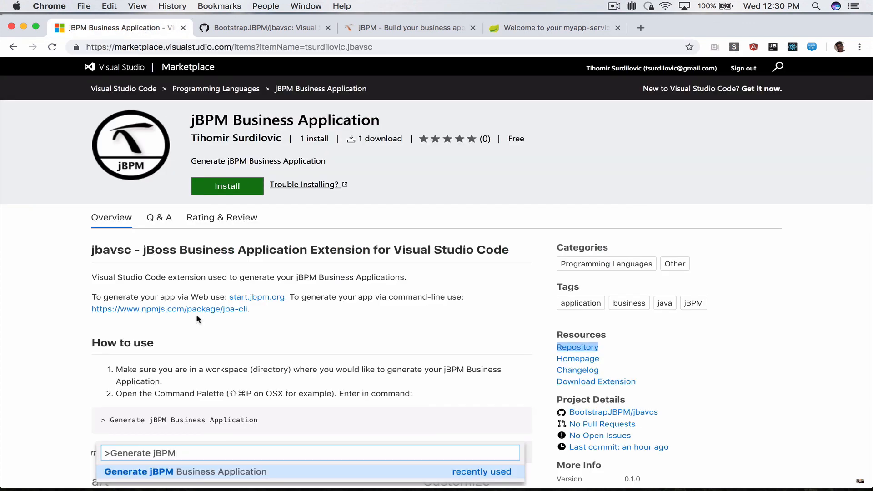